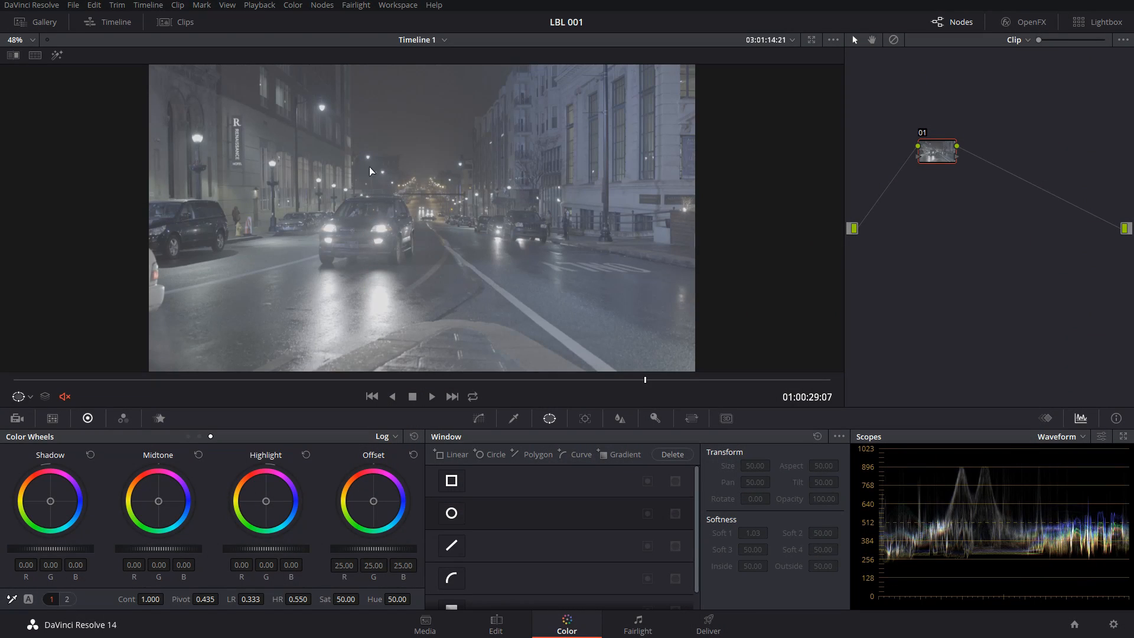
pyautogui.moveTo(321, 128)
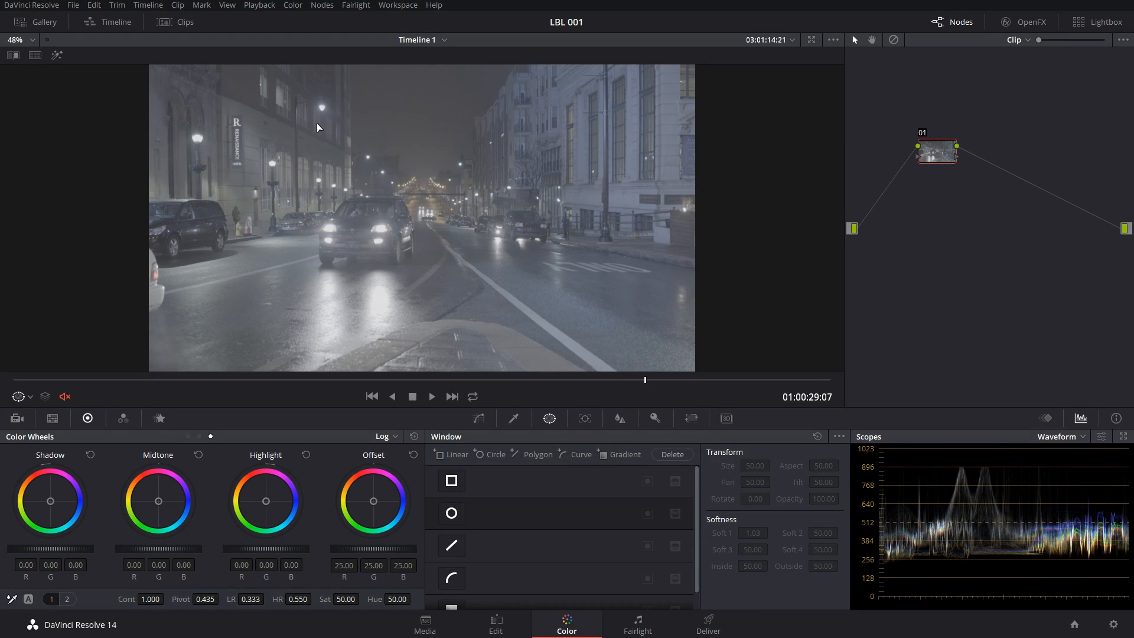
pyautogui.moveTo(205, 157)
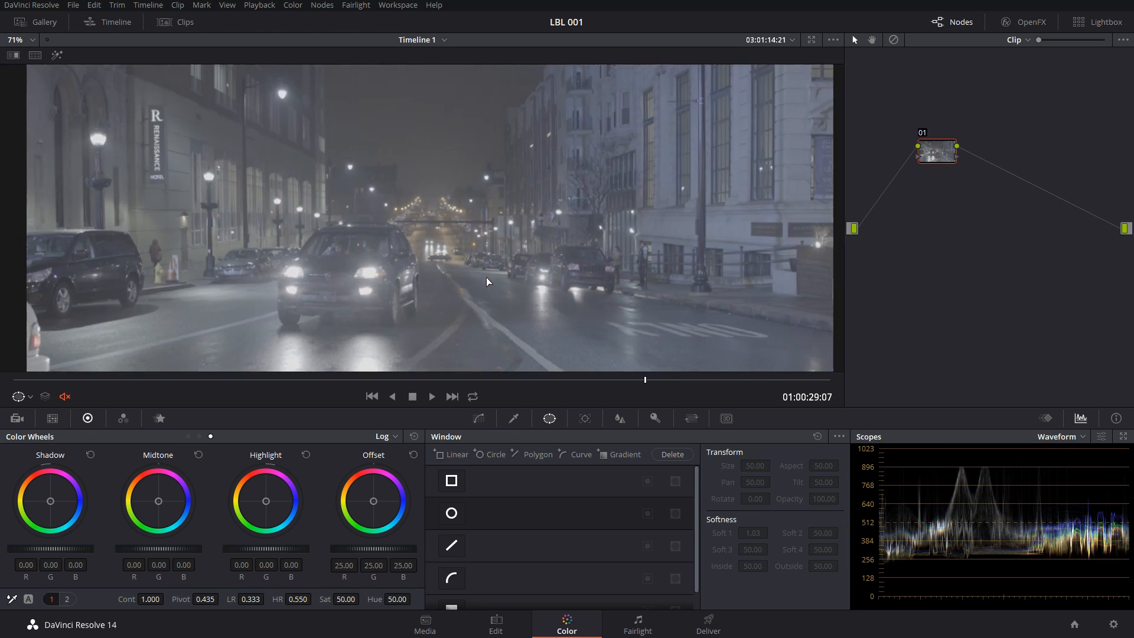
# Apply Color Space Transform on node 01: Sony S-Gamut/S-Log3 in, ARRI Alexa/LogC out.
pyautogui.click(1030, 22)
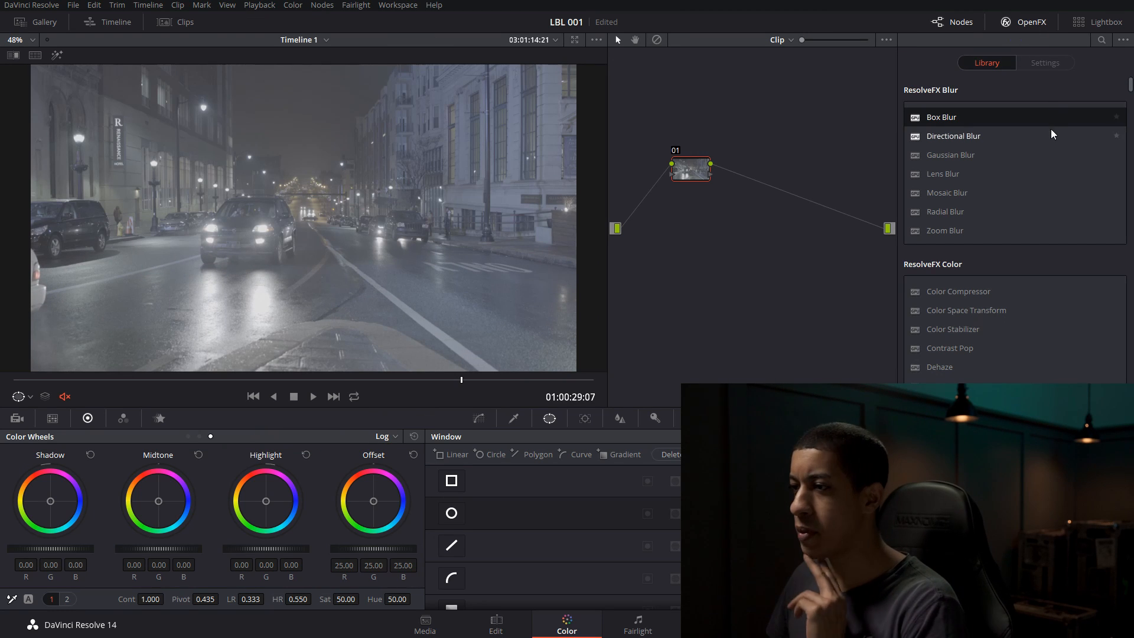
pyautogui.click(1044, 63)
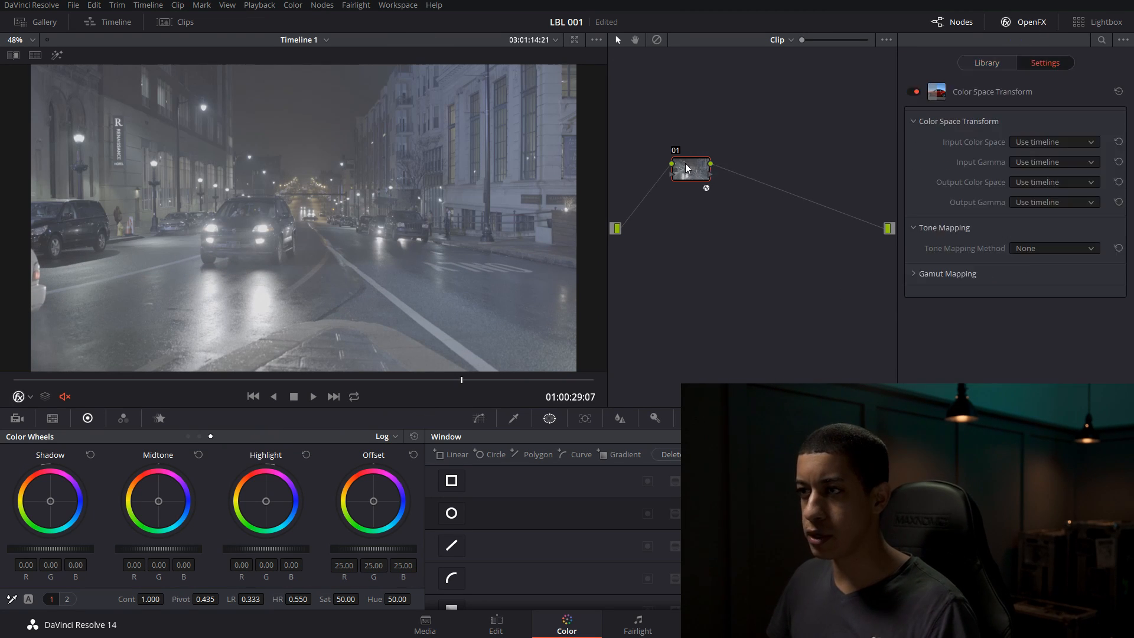
pyautogui.click(1049, 141)
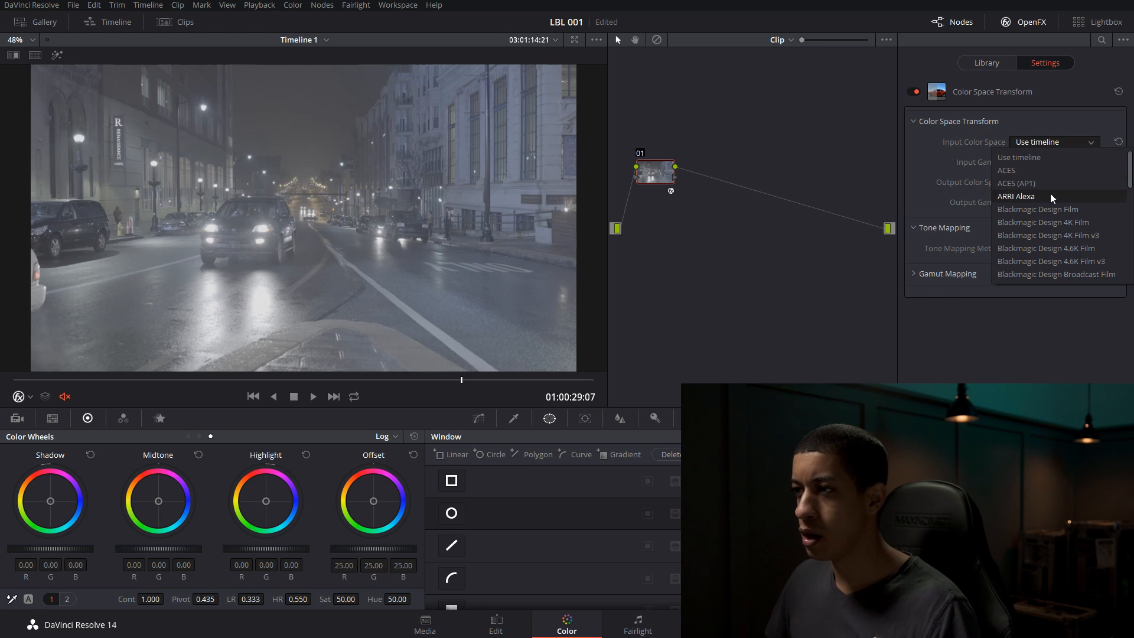
pyautogui.scroll(-3)
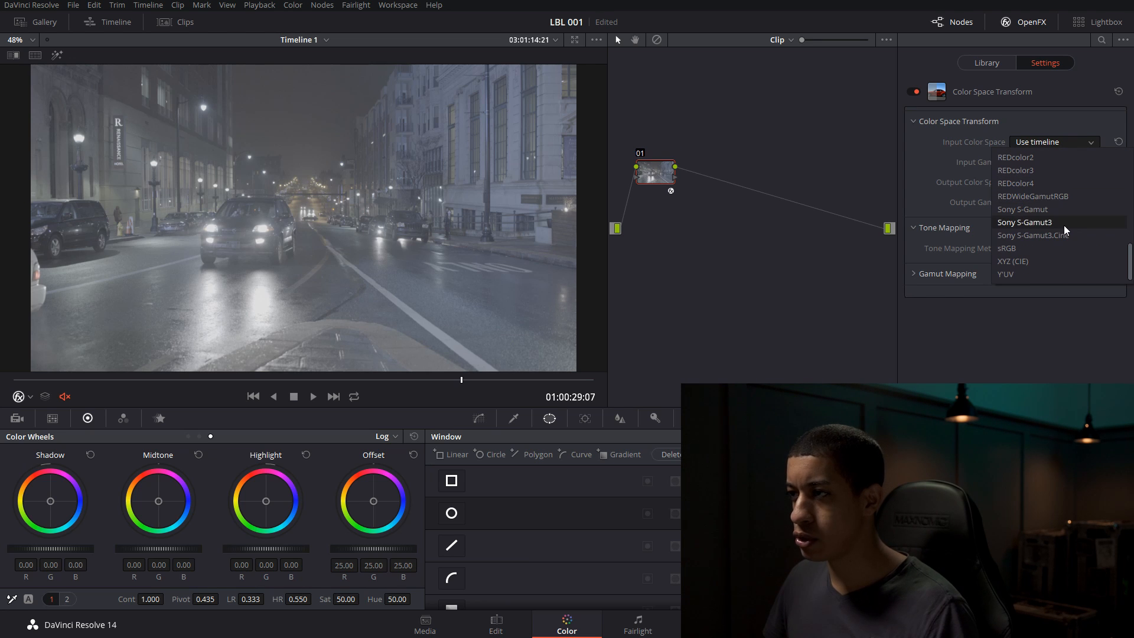
pyautogui.moveTo(1022, 209)
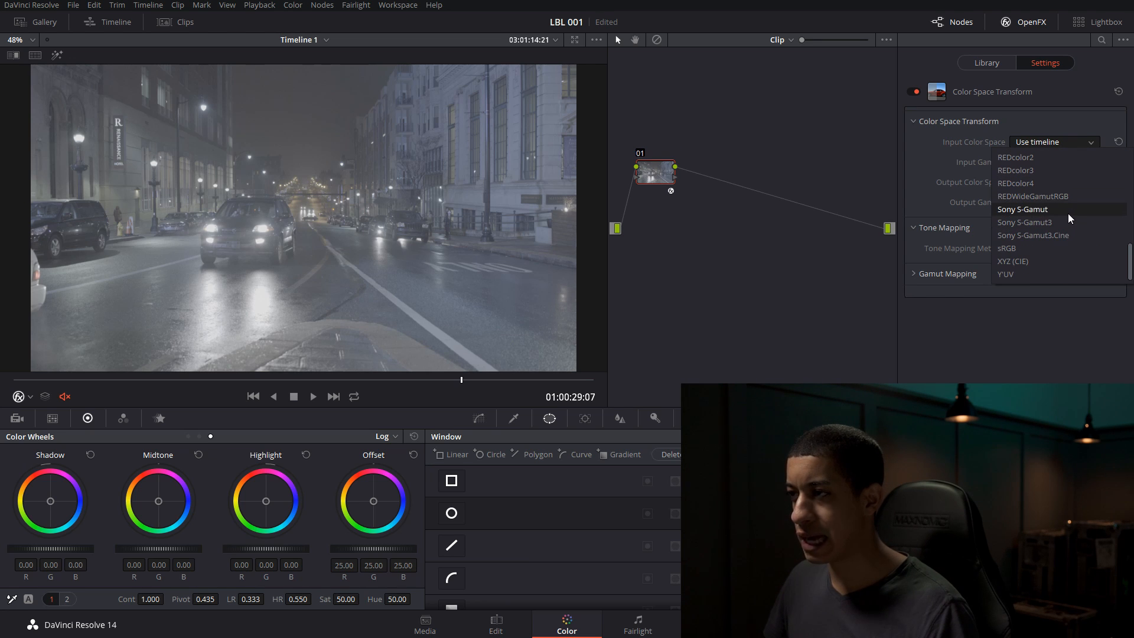
pyautogui.click(1022, 209)
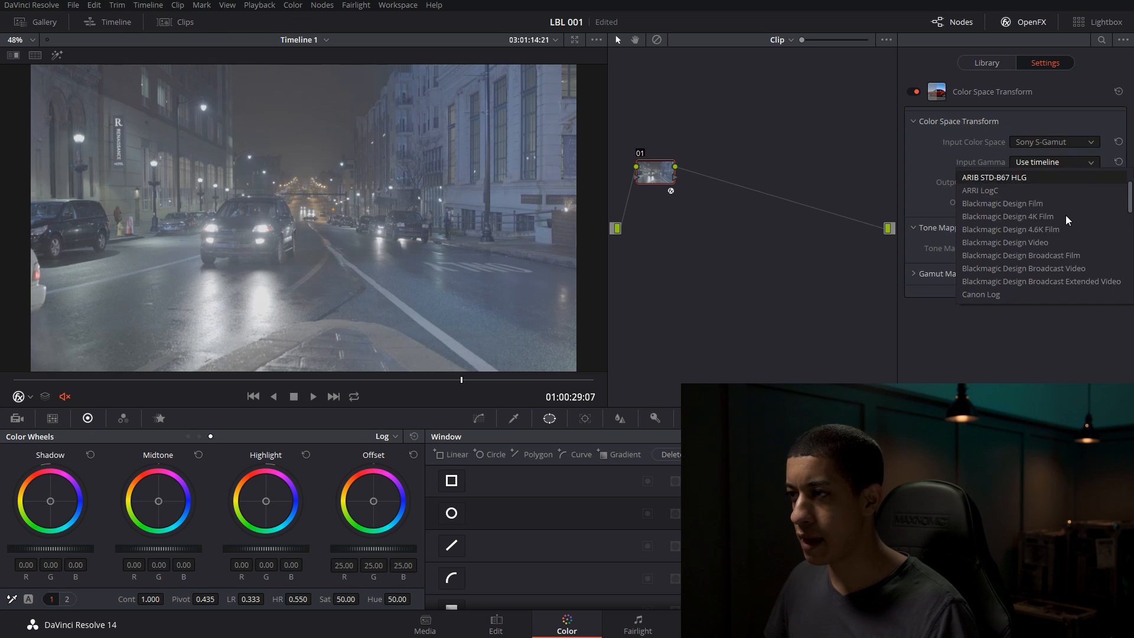
pyautogui.scroll(-3)
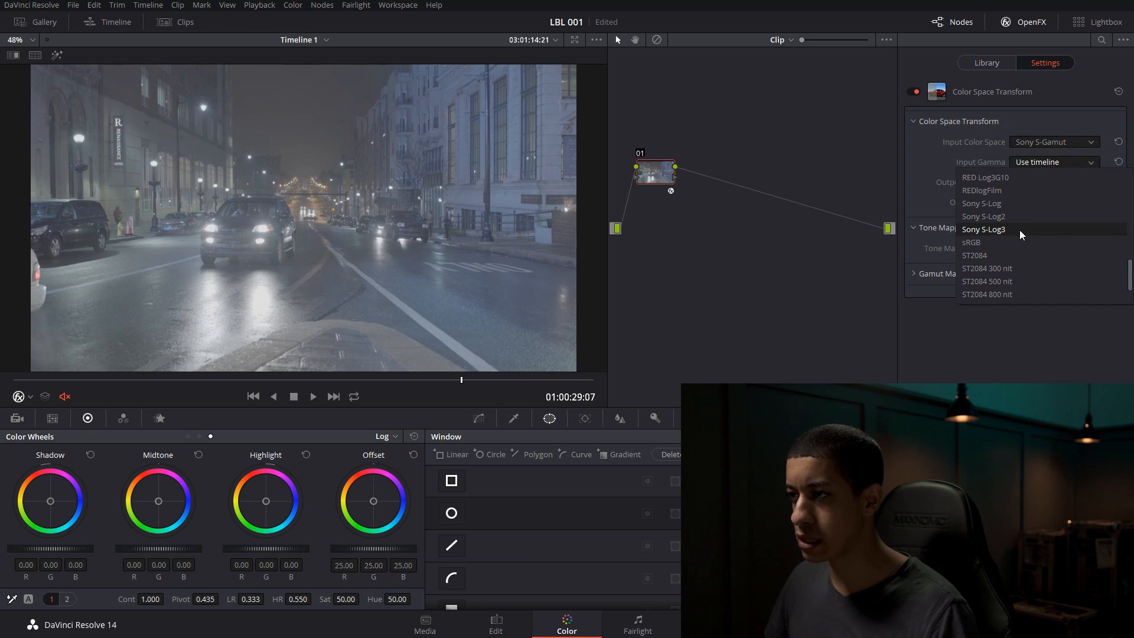
pyautogui.click(983, 229)
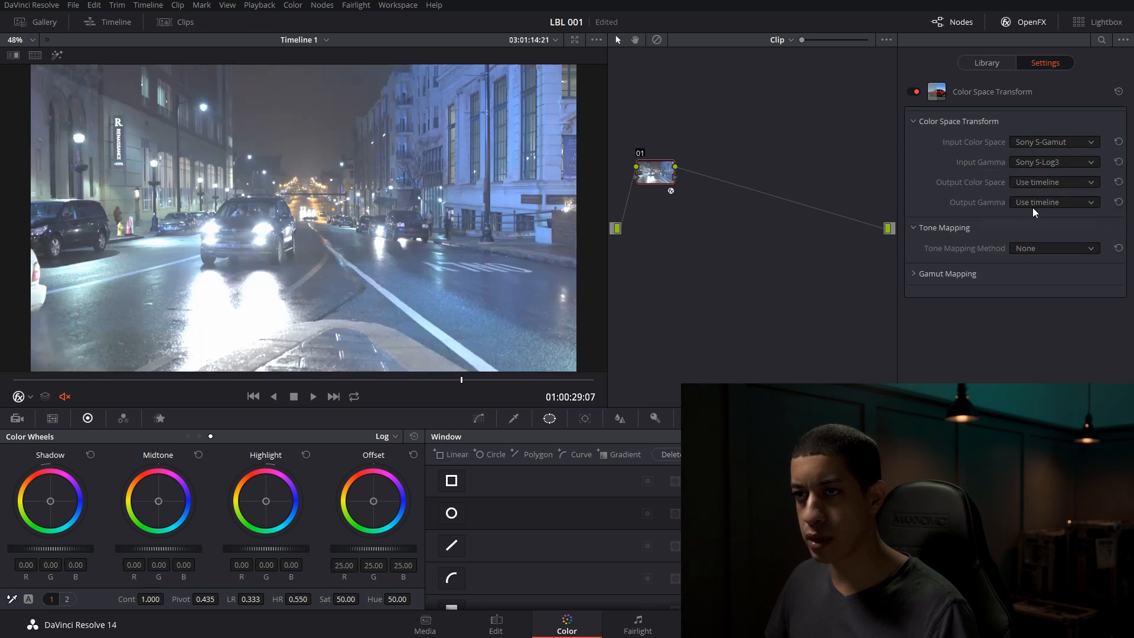
pyautogui.click(1052, 181)
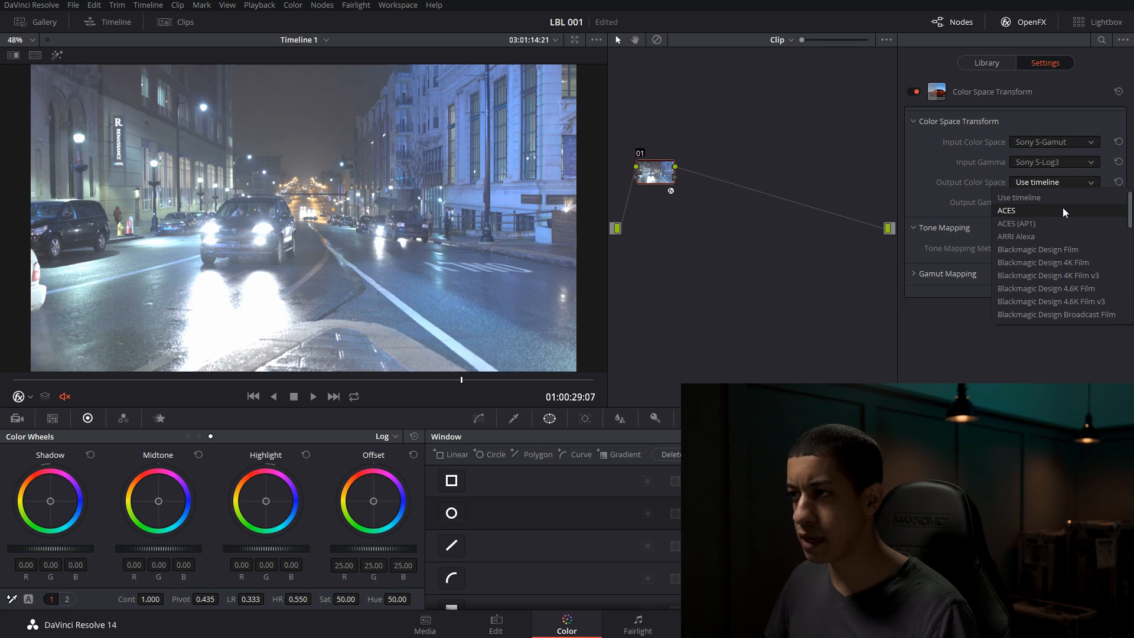
pyautogui.scroll(-3)
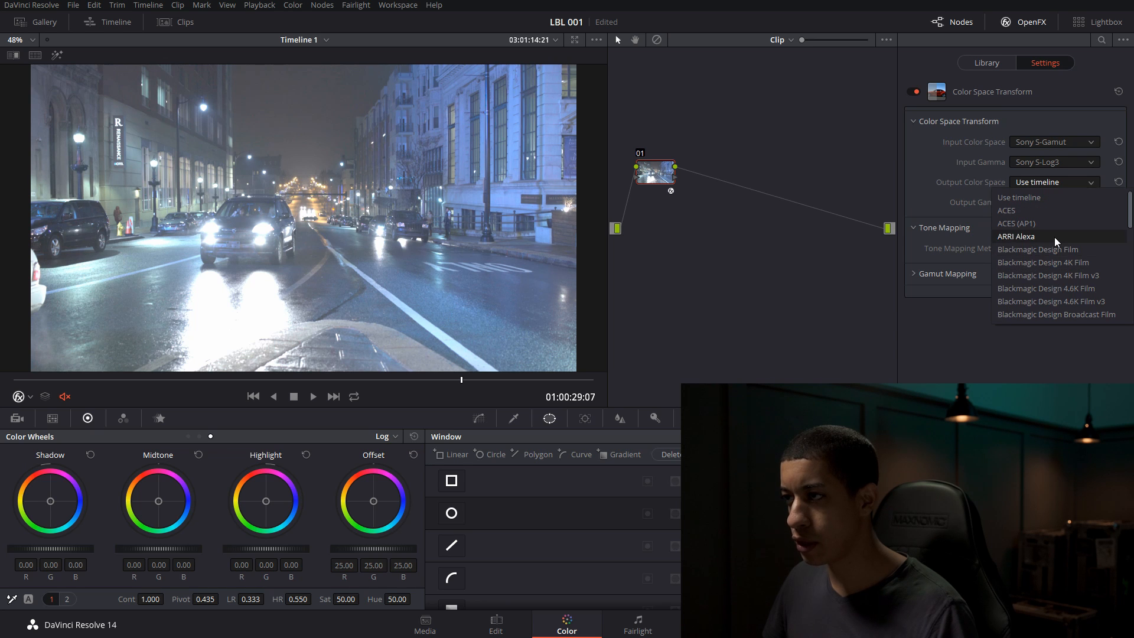
pyautogui.click(1017, 235)
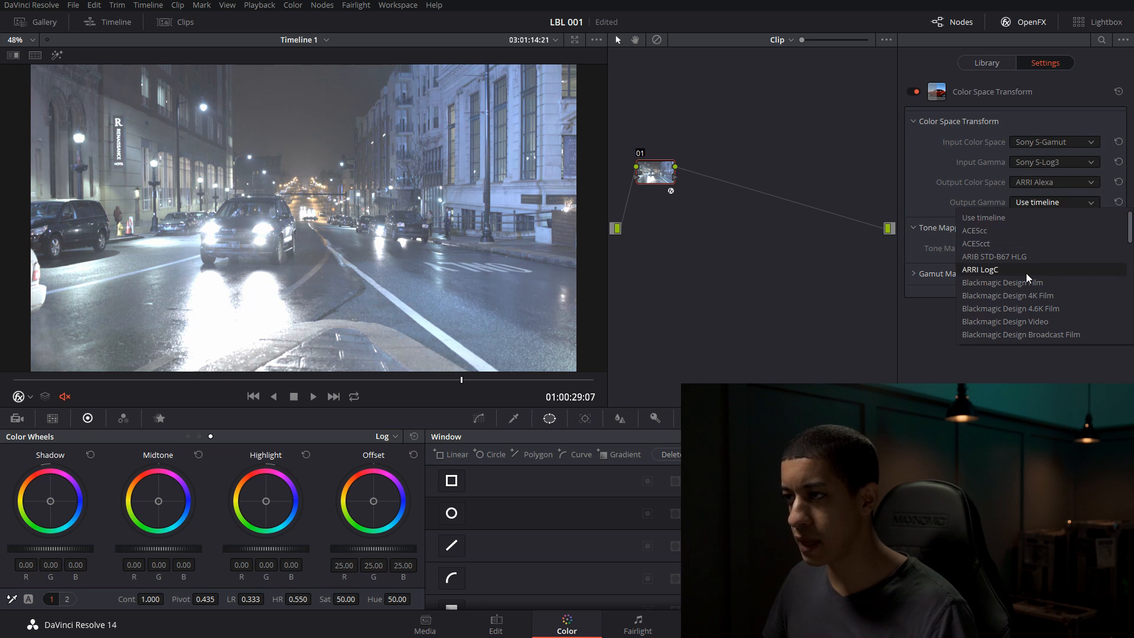
pyautogui.click(979, 270)
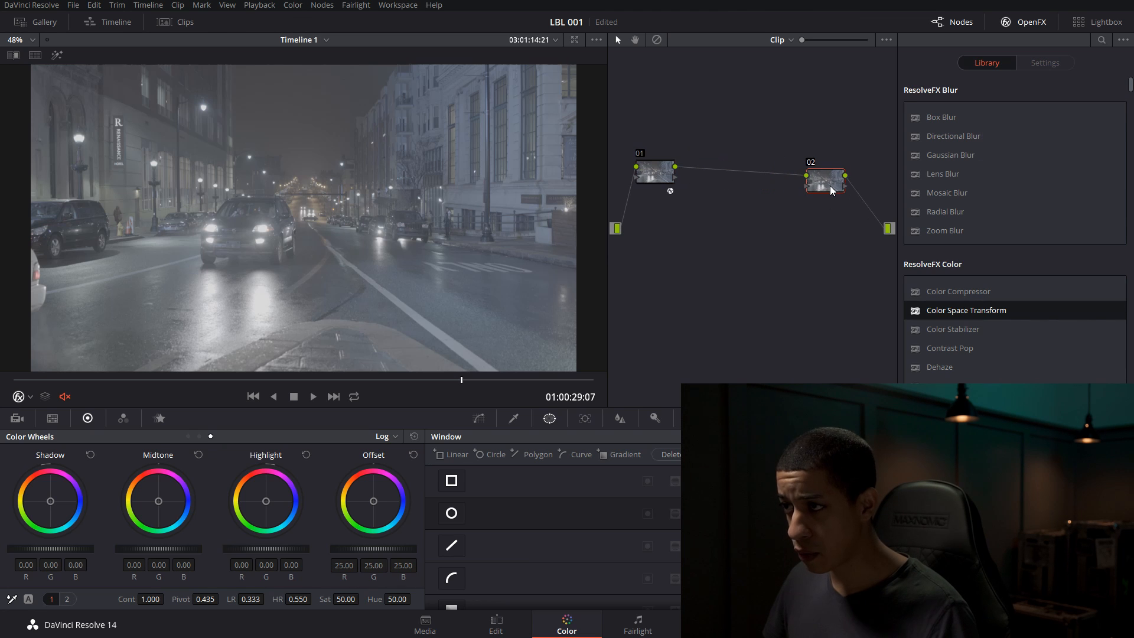
# Assign a 3D LUT to node 02 and move node 03 between nodes 01 and 02.
pyautogui.rightClick(824, 180)
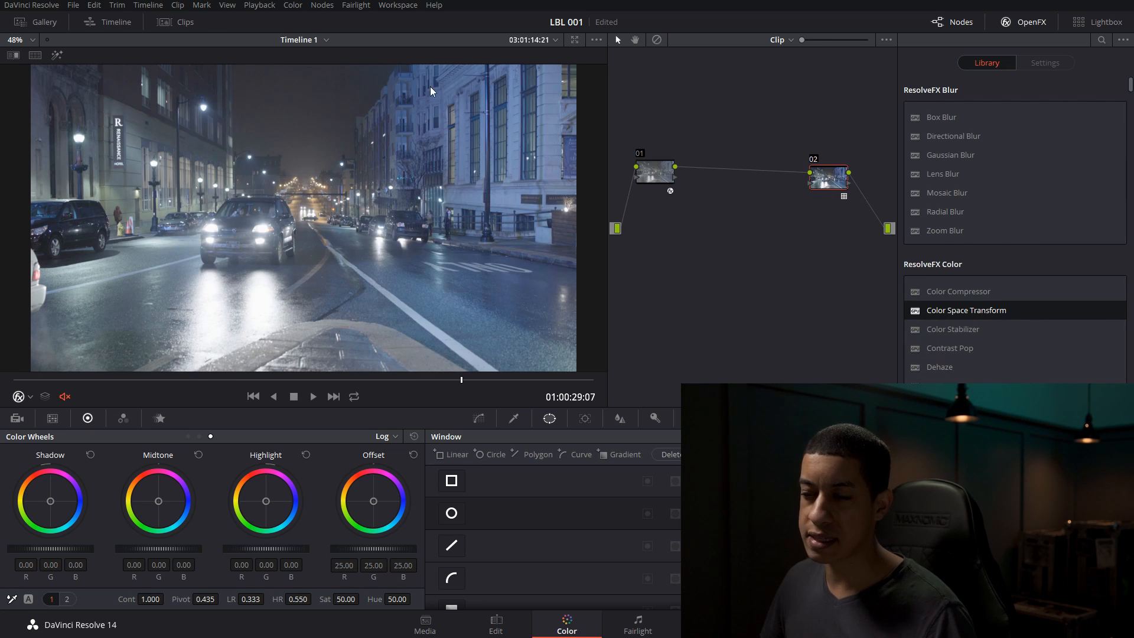
pyautogui.moveTo(458, 204)
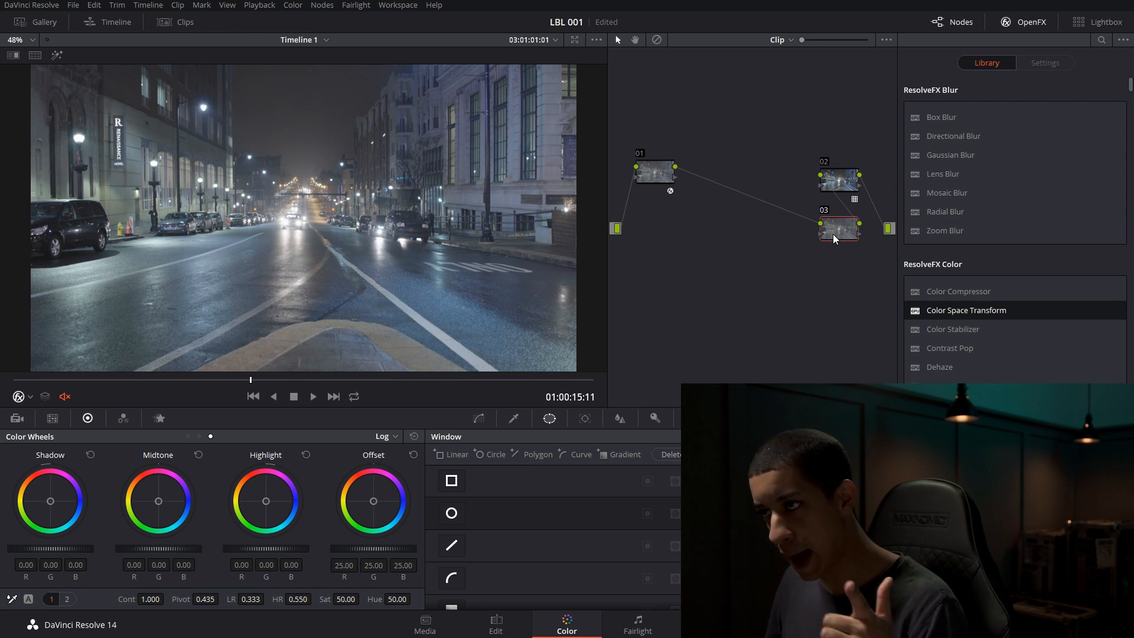
pyautogui.moveTo(839, 229); pyautogui.dragTo(721, 193)
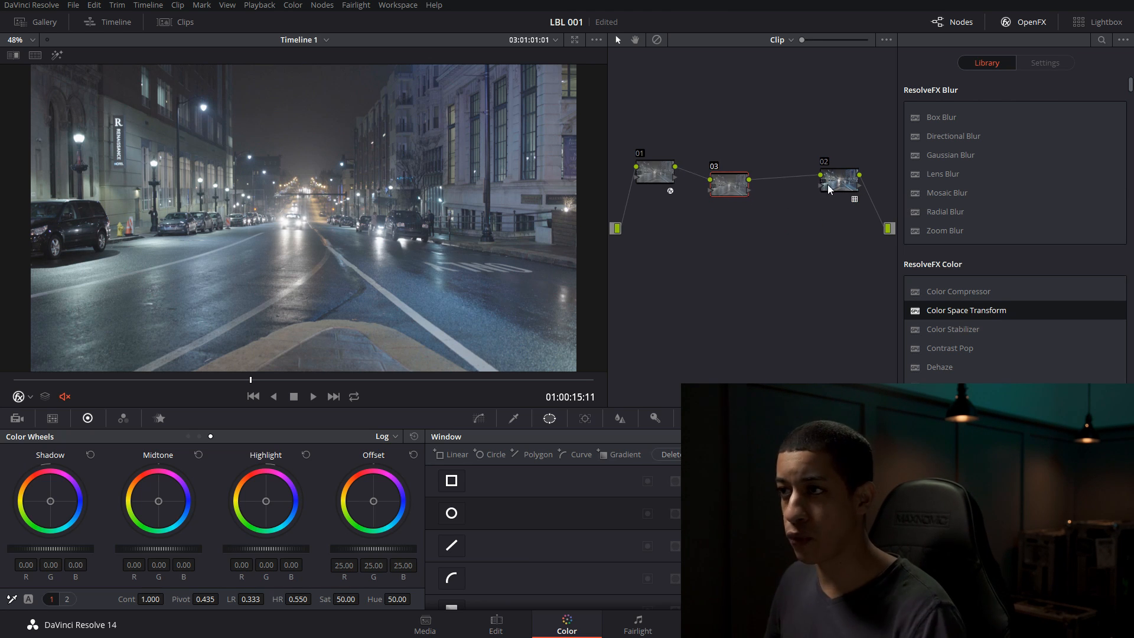
pyautogui.rightClick(839, 177)
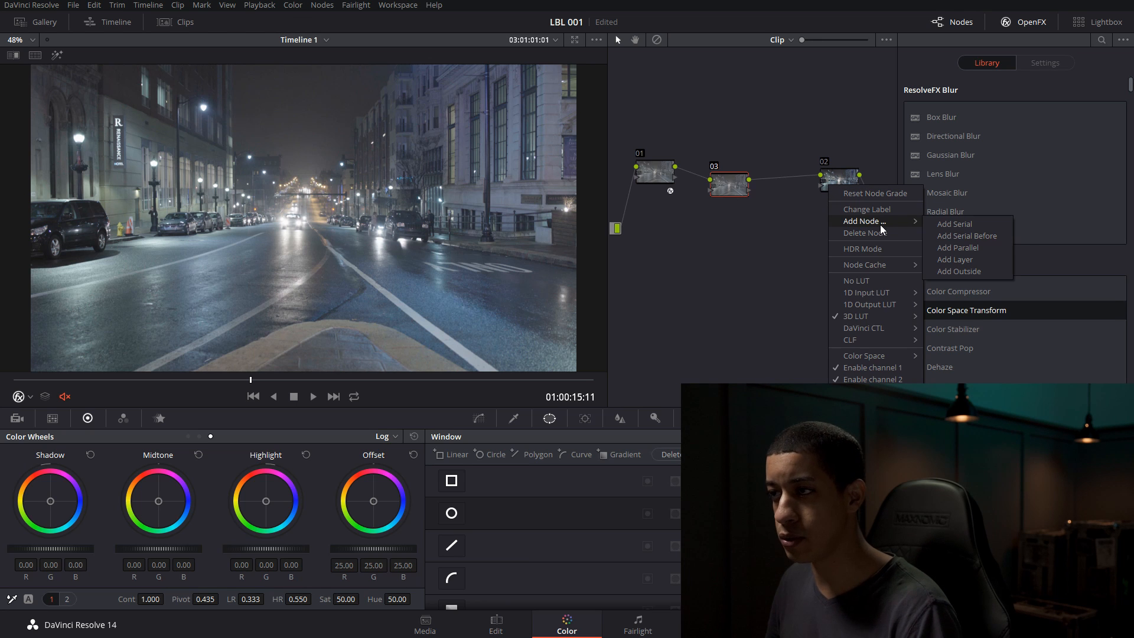
pyautogui.click(954, 223)
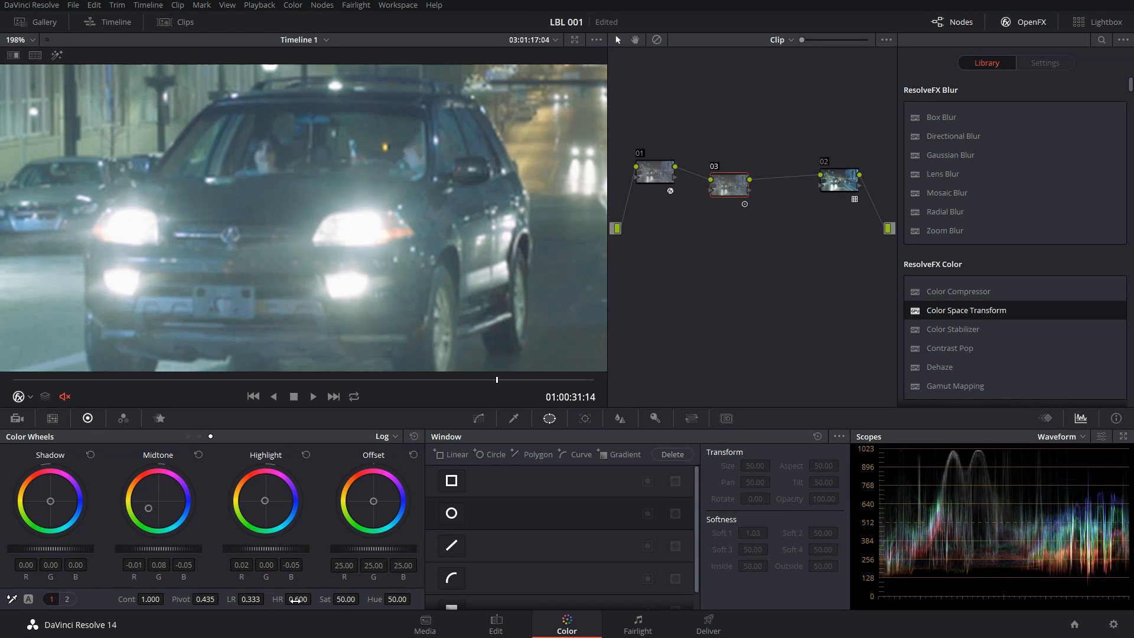
# Adjust node 03's high range value to about 0.62.
pyautogui.moveTo(298, 599); pyautogui.dragTo(289, 592)
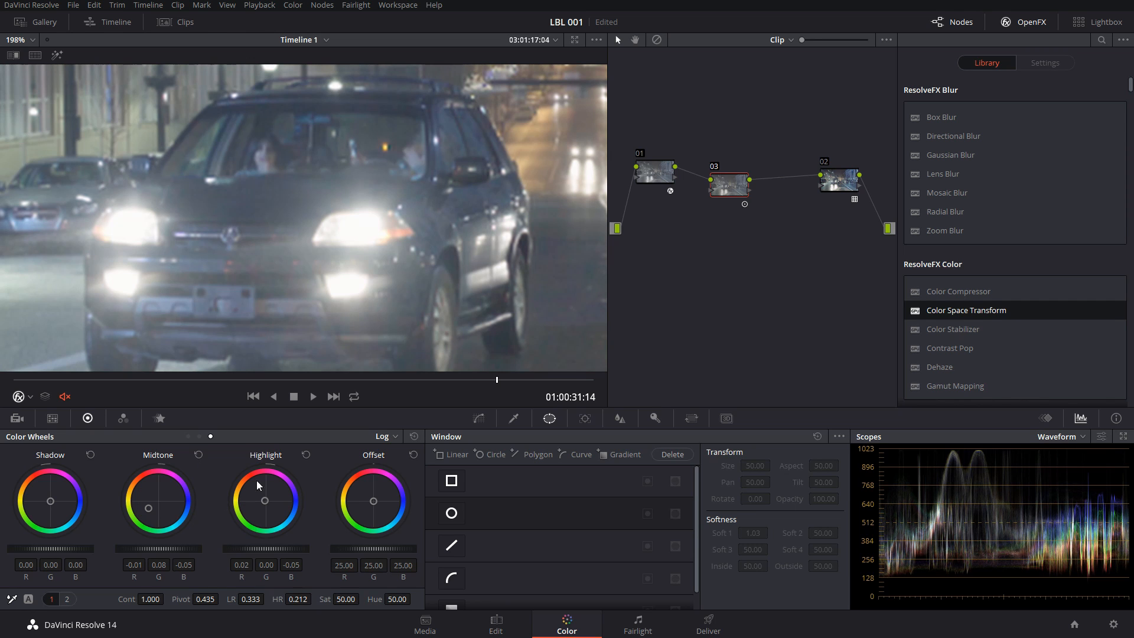
pyautogui.moveTo(145, 515)
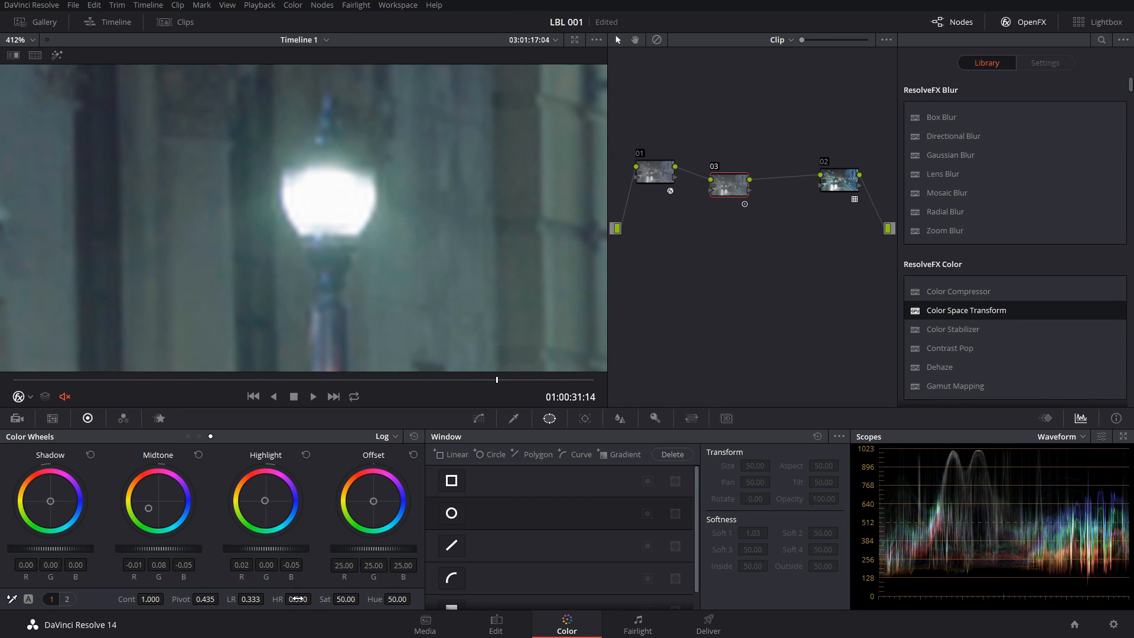
pyautogui.moveTo(297, 599); pyautogui.dragTo(298, 579)
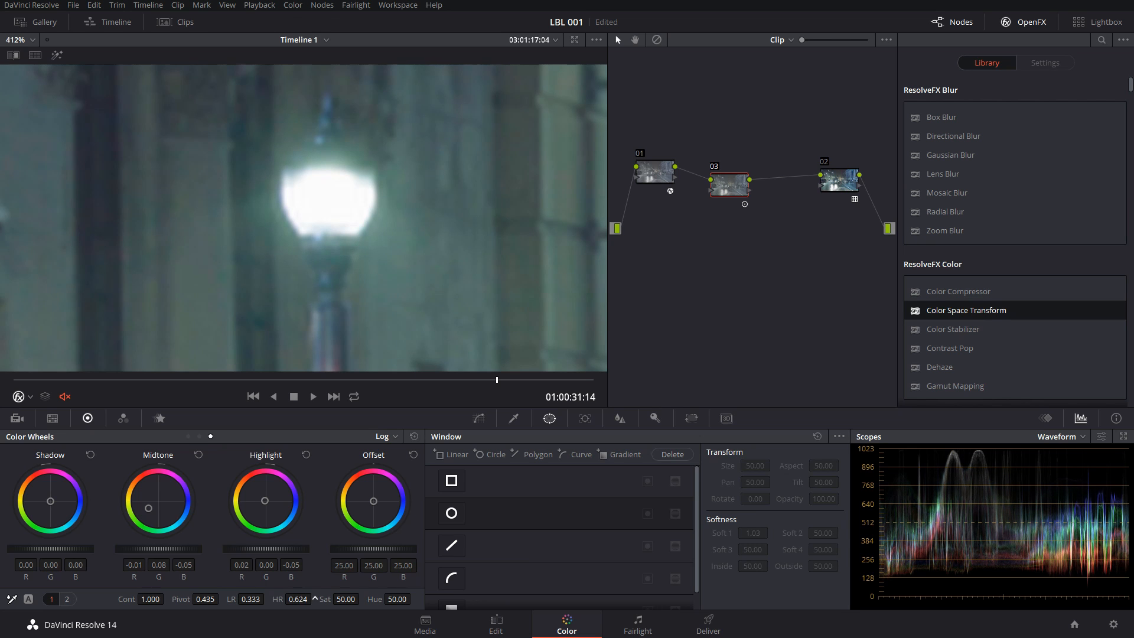
pyautogui.moveTo(298, 599); pyautogui.dragTo(290, 604)
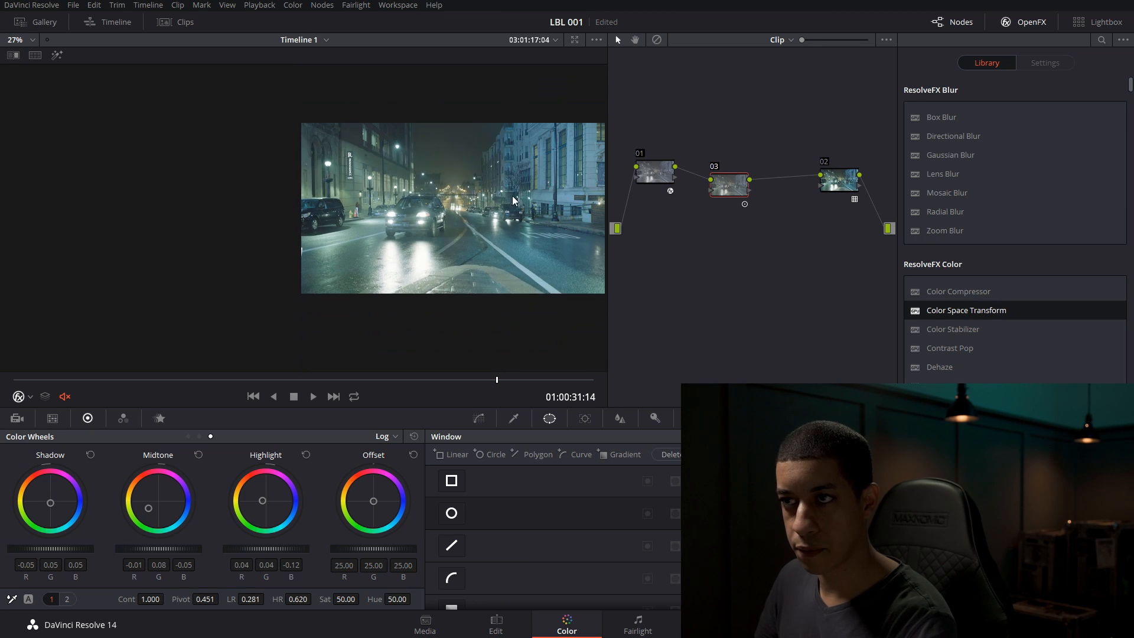
pyautogui.click(36, 40)
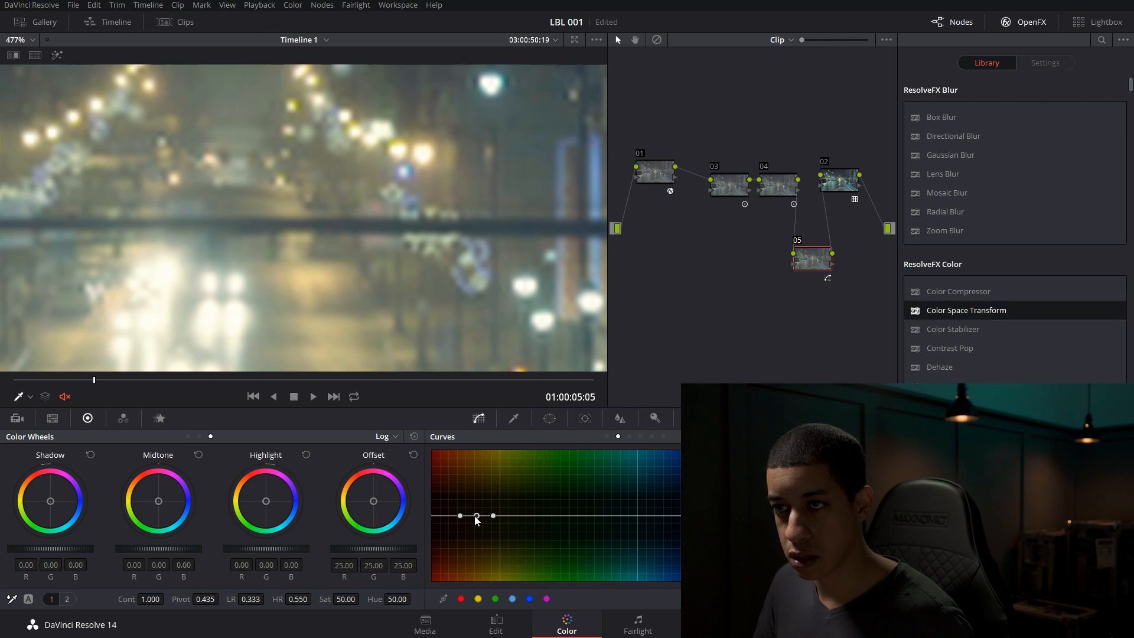
# Spread node 05's Hue vs Hue control points around the yellow-green band.
pyautogui.moveTo(476, 515); pyautogui.dragTo(476, 509)
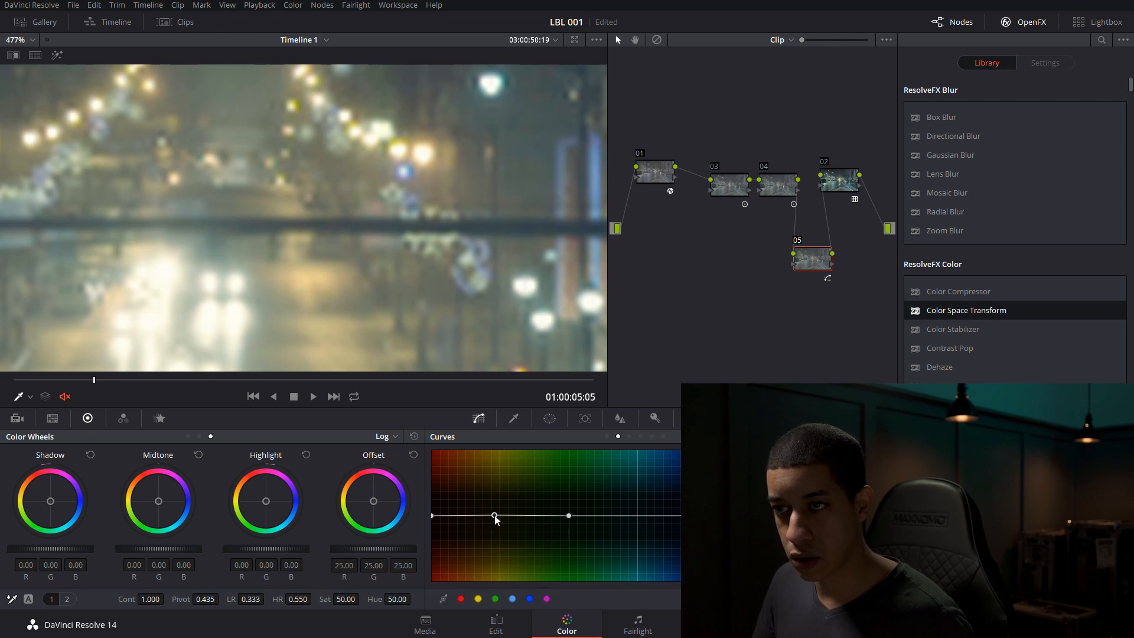
pyautogui.moveTo(495, 518); pyautogui.dragTo(495, 513)
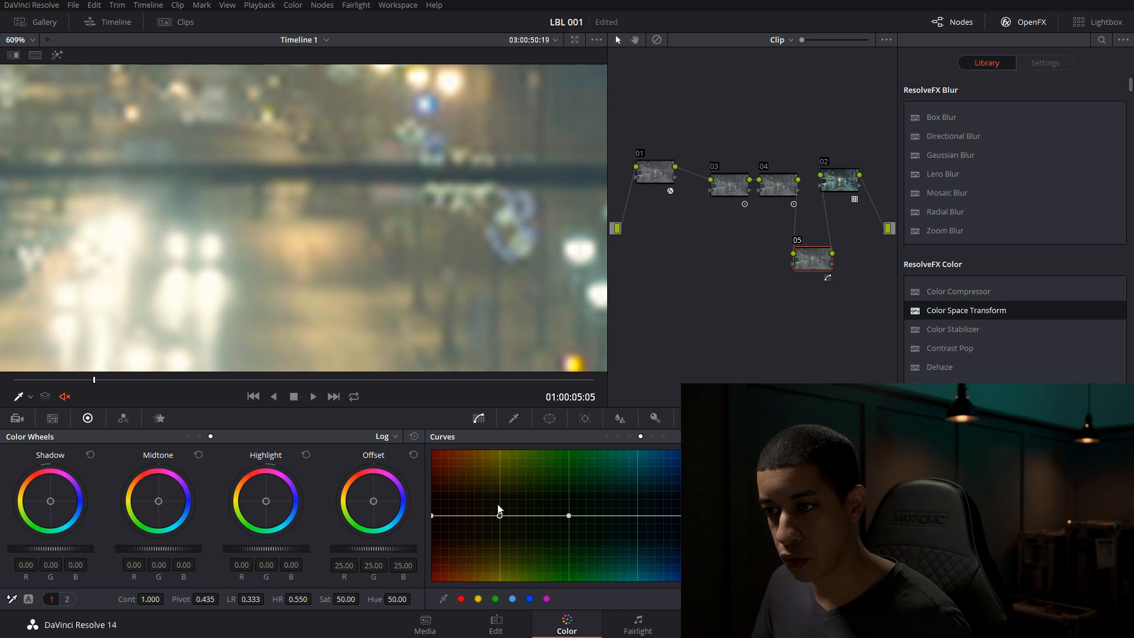
# Add and raise a Hue vs Sat point in node 05's yellow hues.
pyautogui.moveTo(499, 515); pyautogui.dragTo(499, 525)
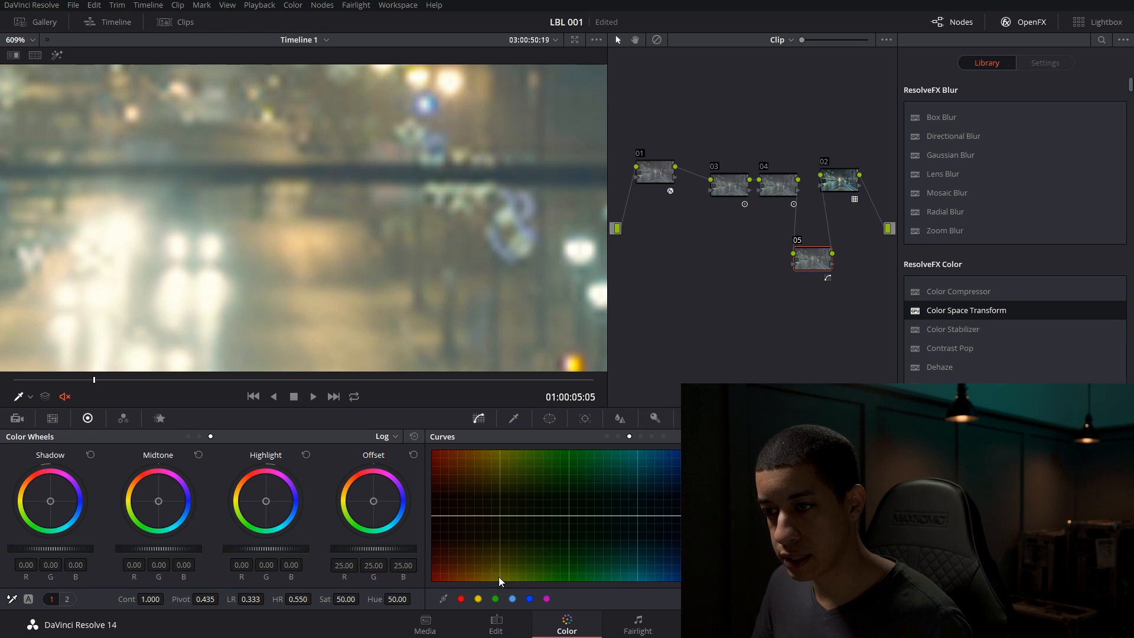
pyautogui.moveTo(497, 515); pyautogui.dragTo(498, 509)
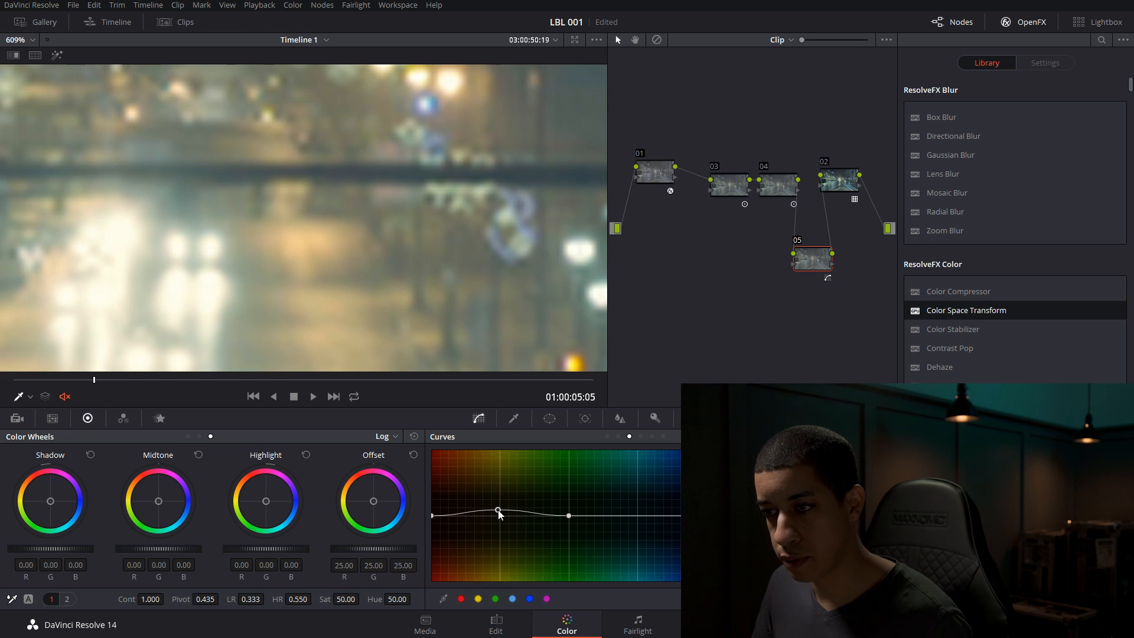
pyautogui.moveTo(497, 513); pyautogui.dragTo(539, 519)
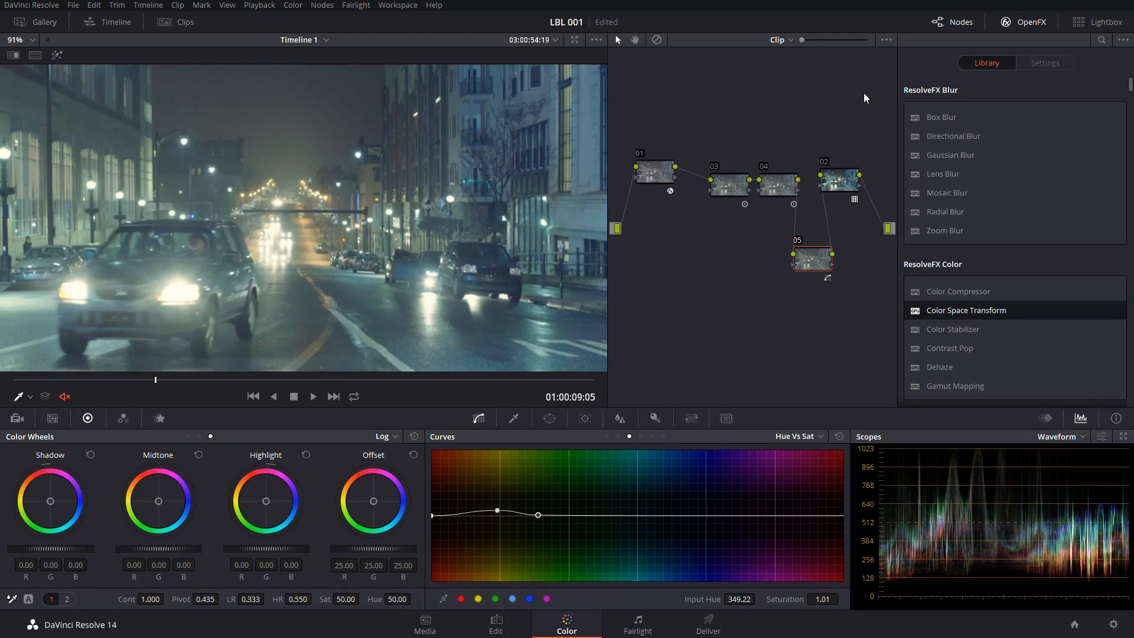
pyautogui.click(728, 184)
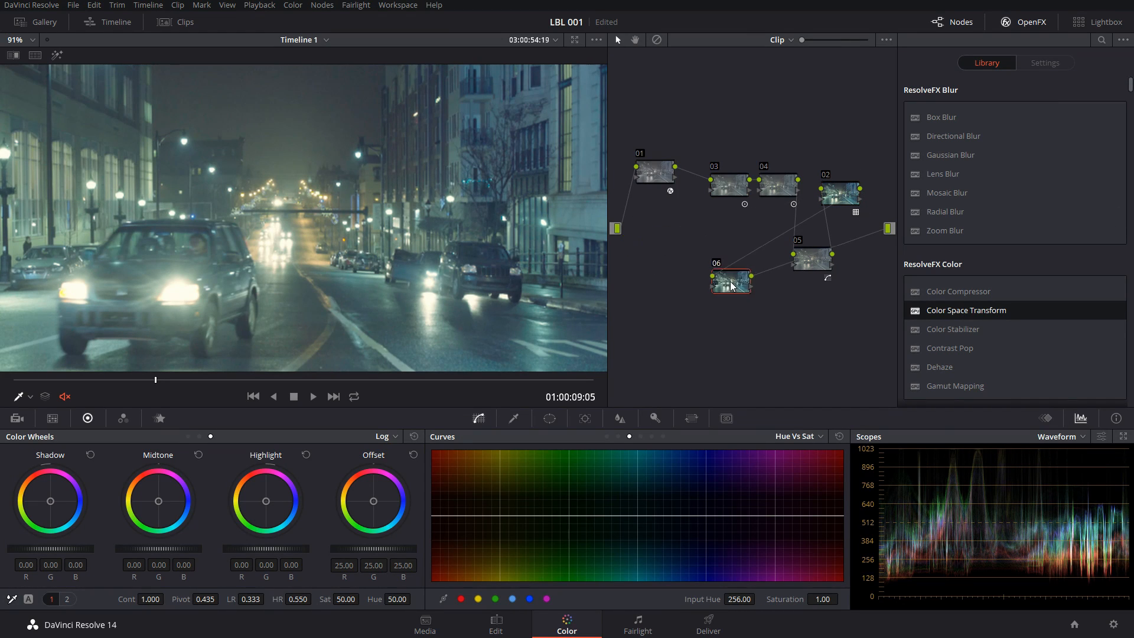
# Open the options menu for the new node 06.
pyautogui.rightClick(731, 283)
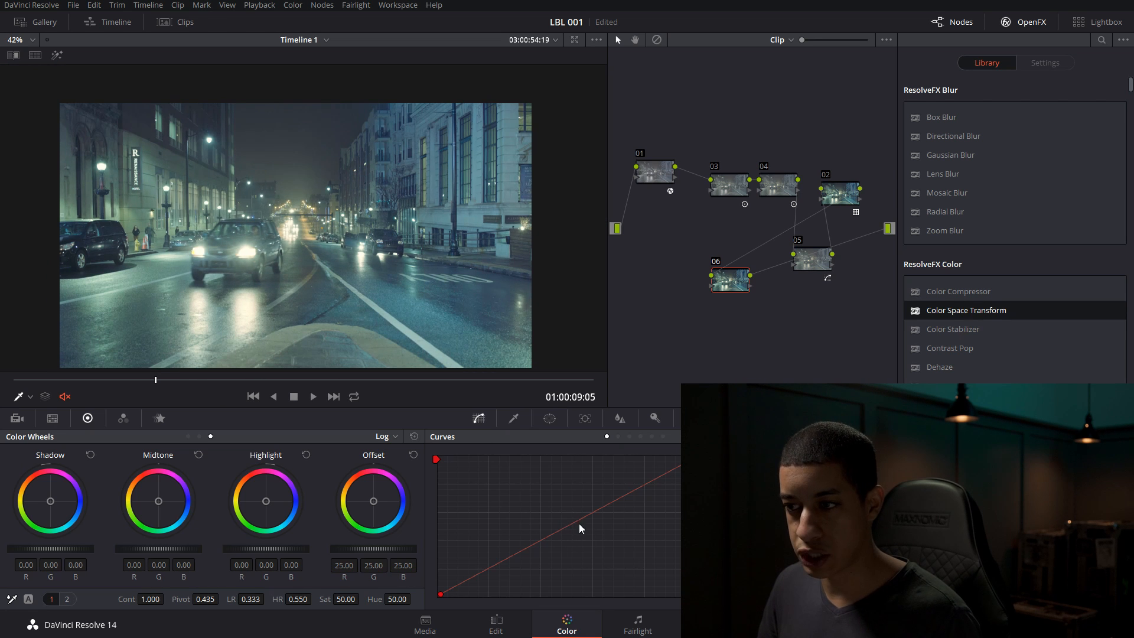
# Shape node 06's luminance curve into an S, pulling the shadows down.
pyautogui.moveTo(579, 528); pyautogui.dragTo(628, 575)
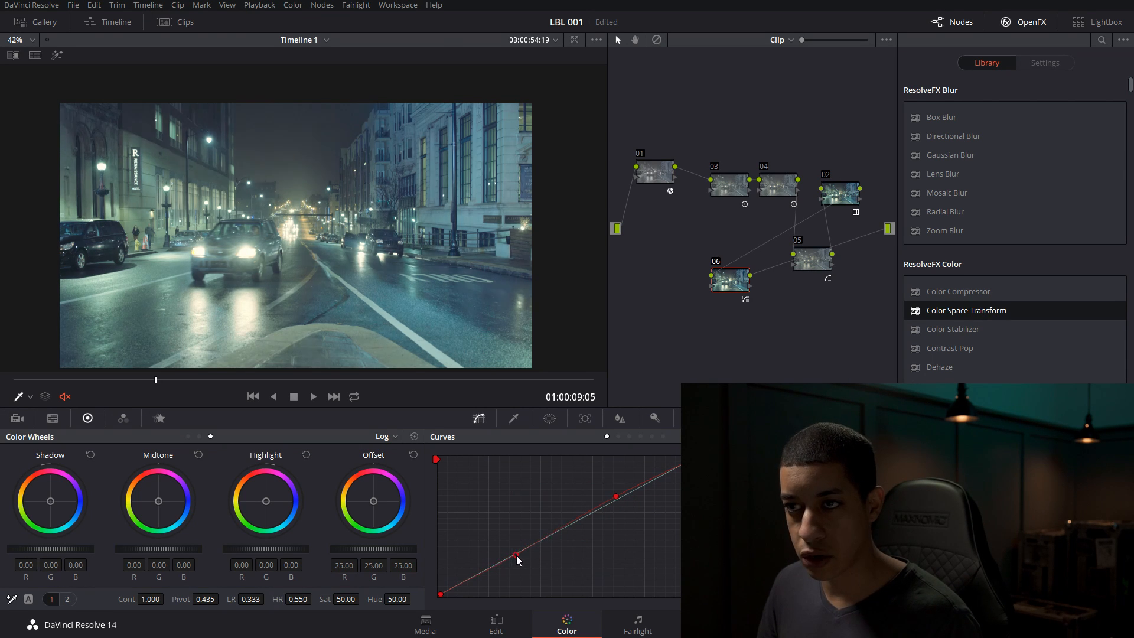
pyautogui.moveTo(518, 558); pyautogui.dragTo(523, 567)
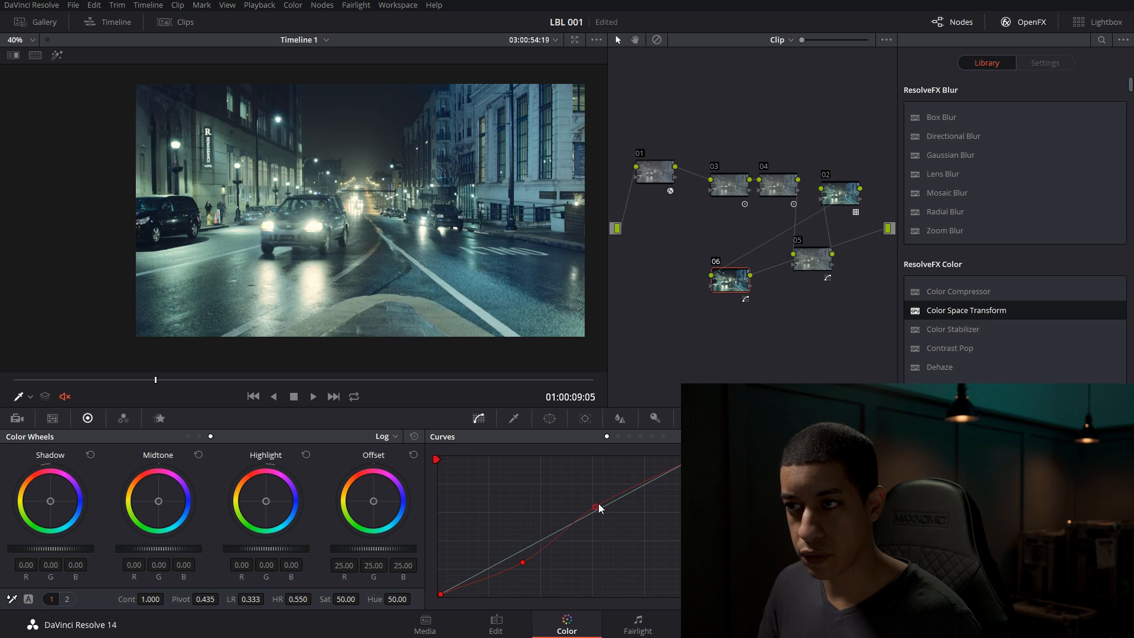
pyautogui.moveTo(599, 508); pyautogui.dragTo(602, 503)
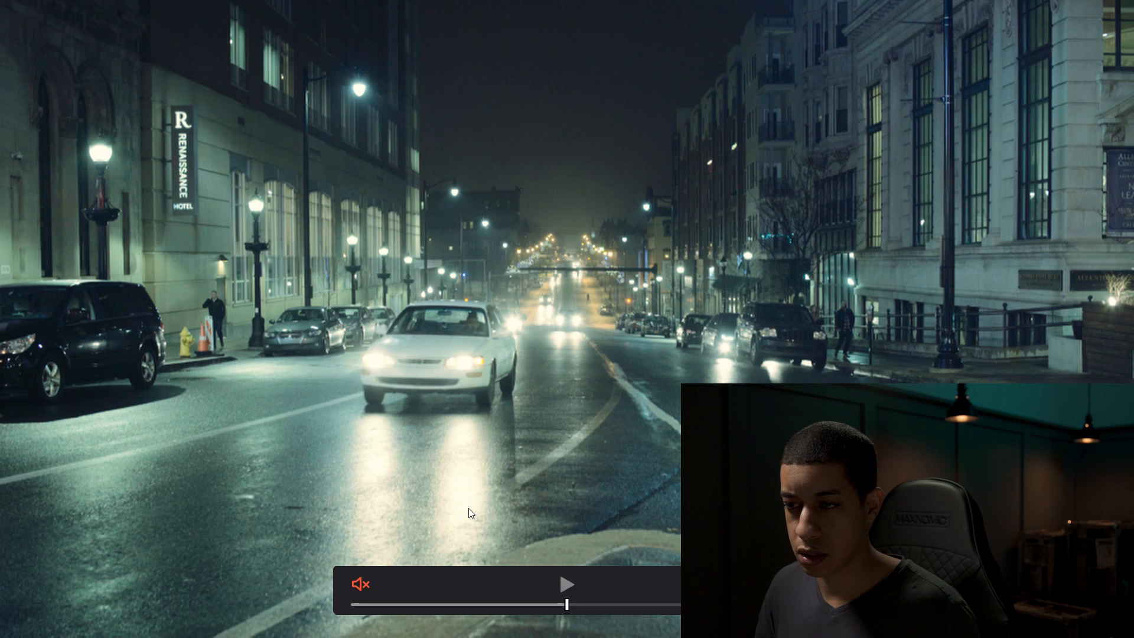
# Play back the footage, clean up the node graph, and show node 01's transform settings.
pyautogui.click(567, 584)
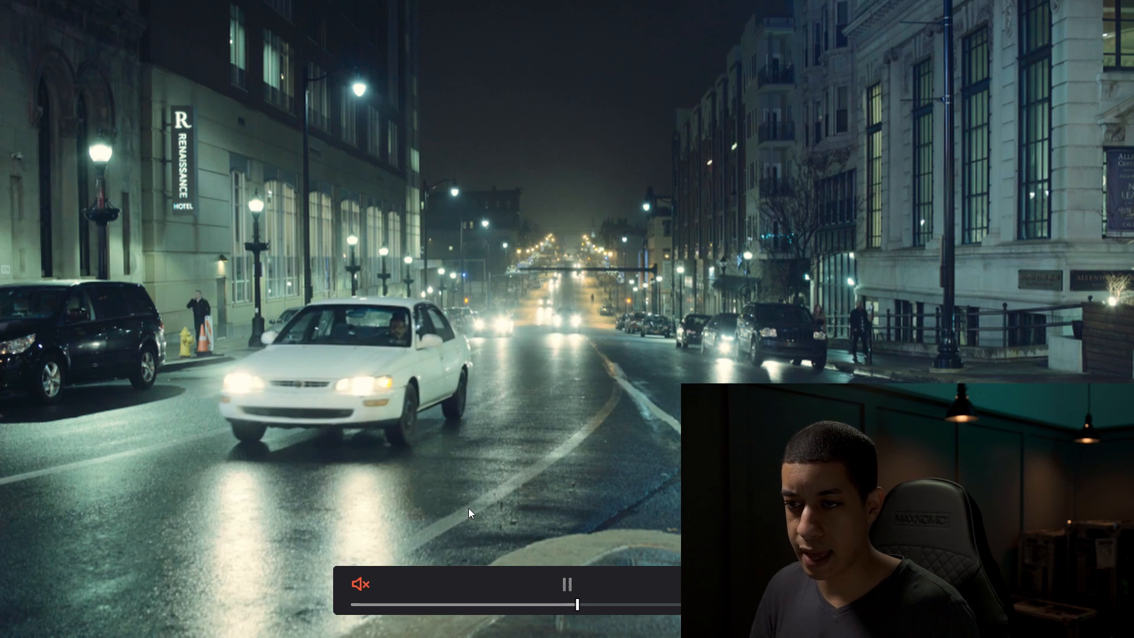
pyautogui.click(567, 583)
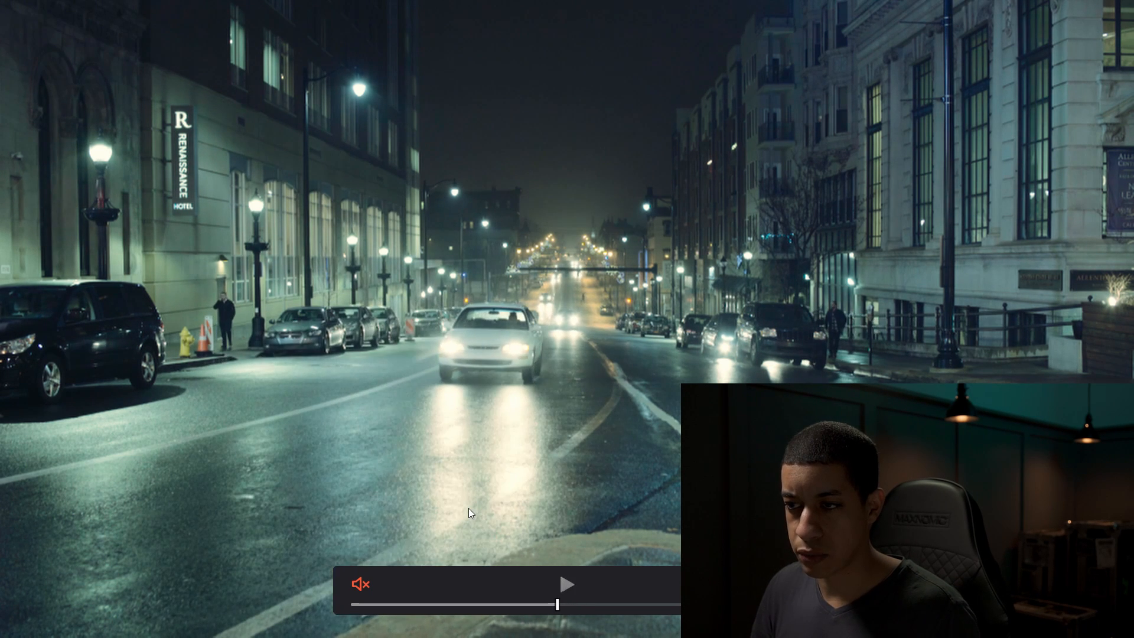
pyautogui.click(567, 584)
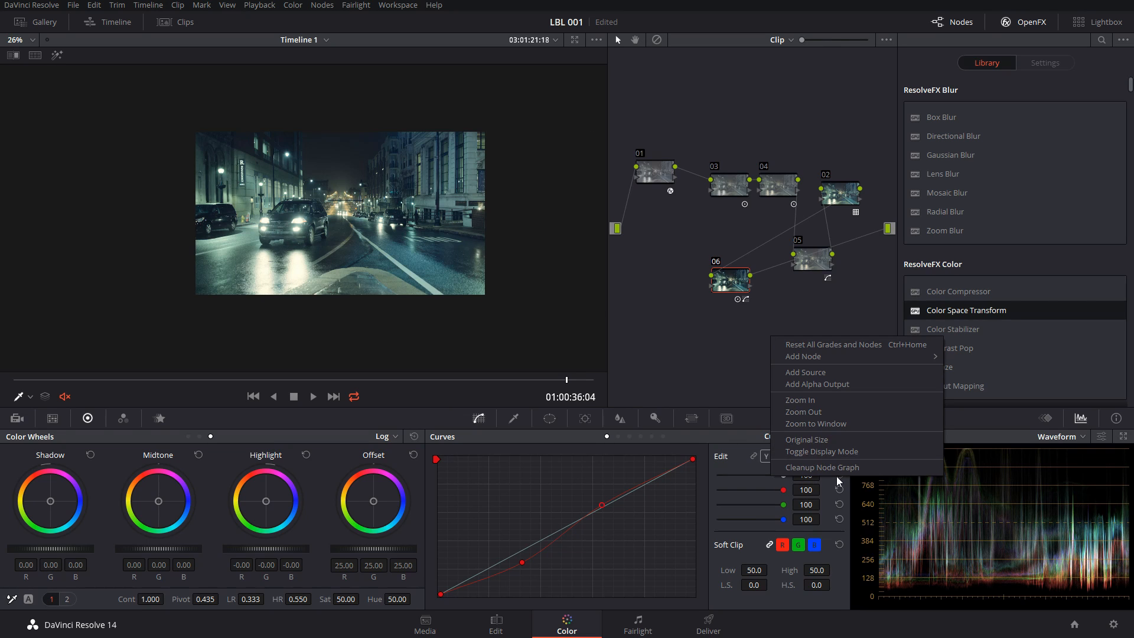
pyautogui.click(822, 467)
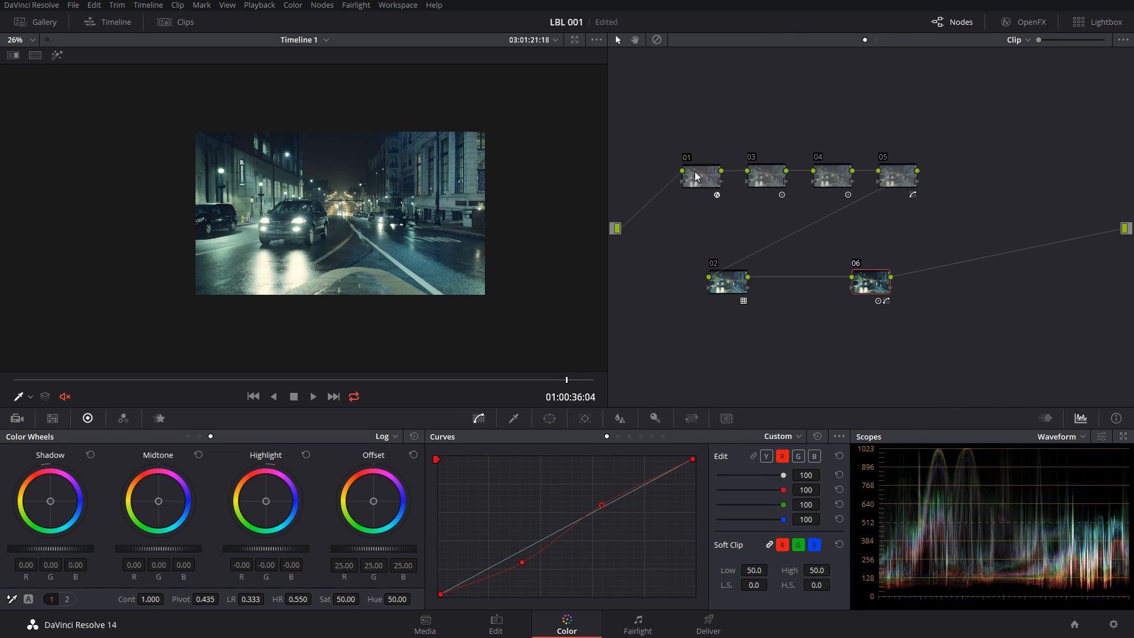
pyautogui.click(1022, 22)
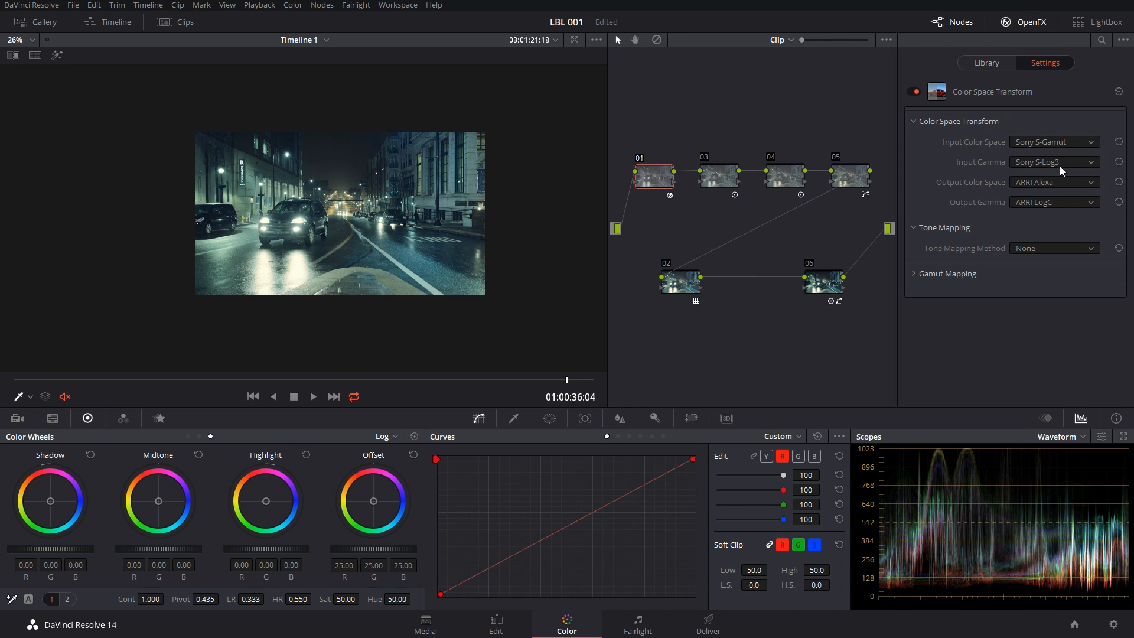
pyautogui.moveTo(1062, 172)
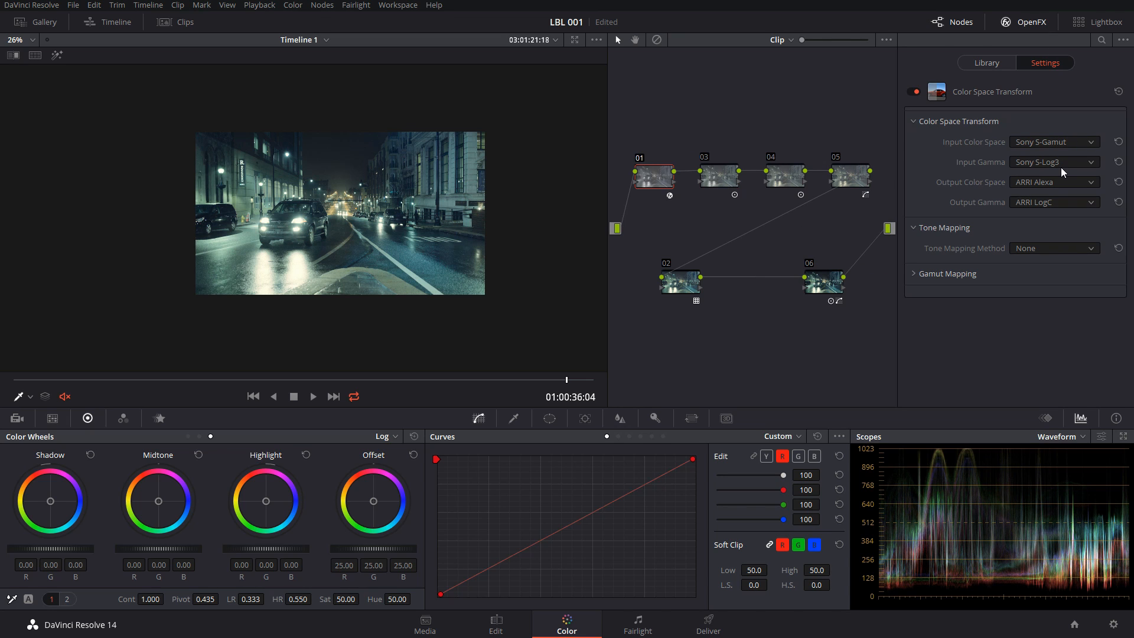
pyautogui.moveTo(1069, 202)
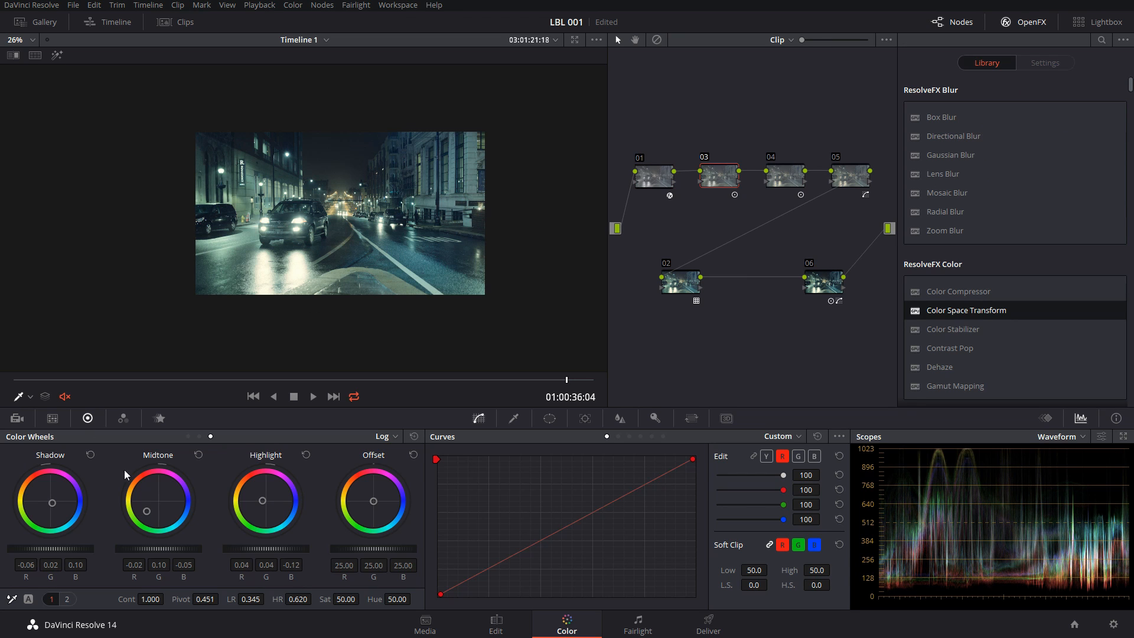
pyautogui.moveTo(138, 526)
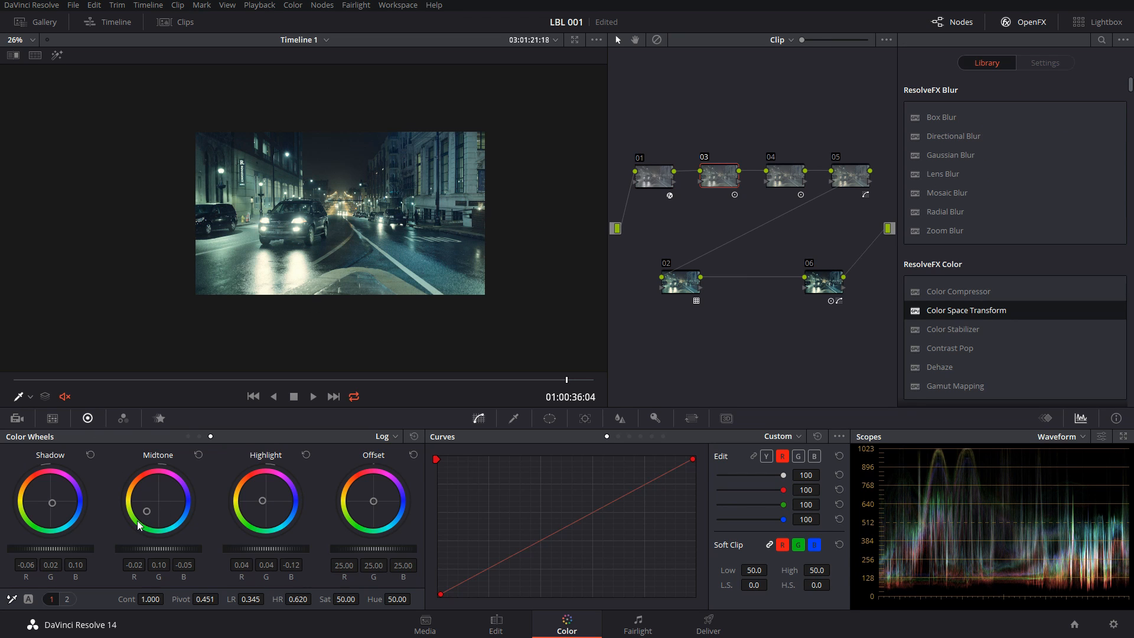
pyautogui.moveTo(134, 526)
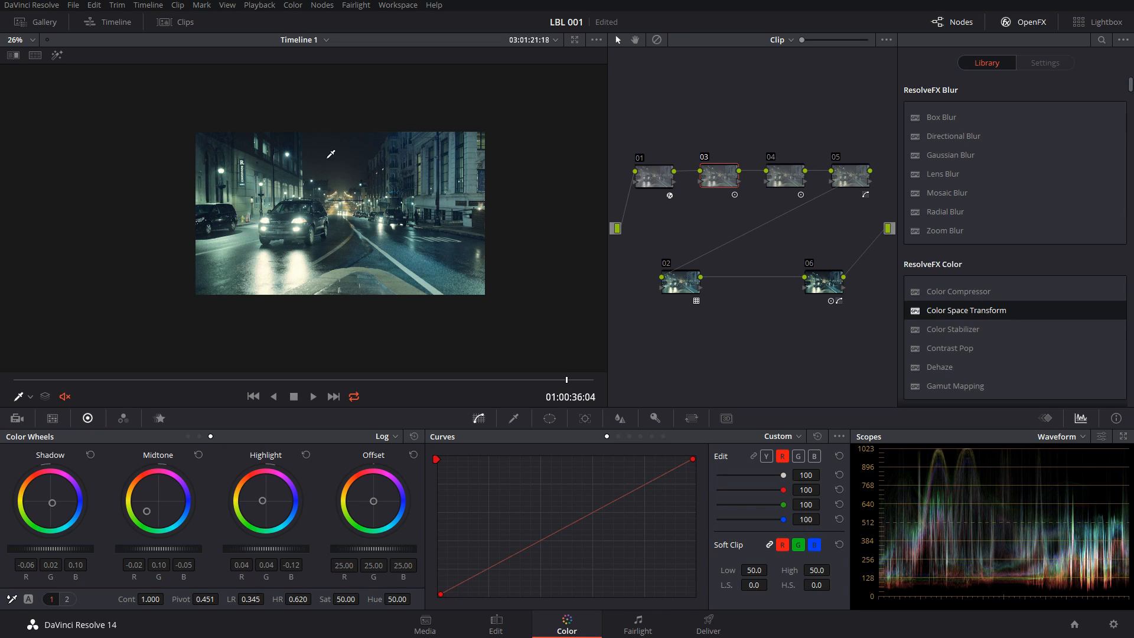
pyautogui.moveTo(181, 449)
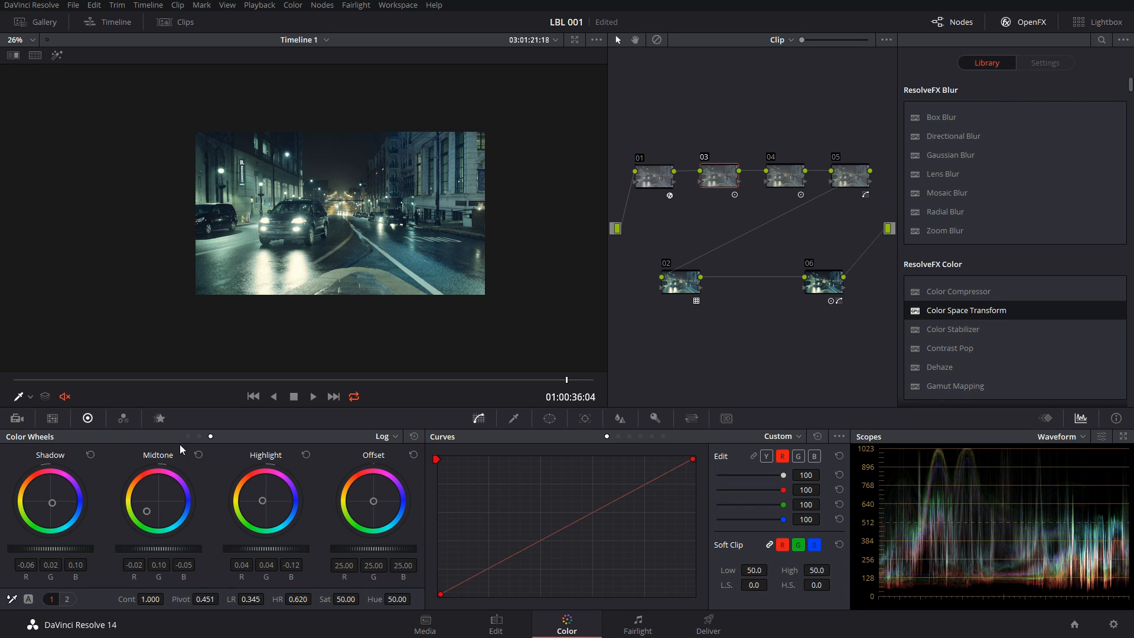
pyautogui.moveTo(63, 528)
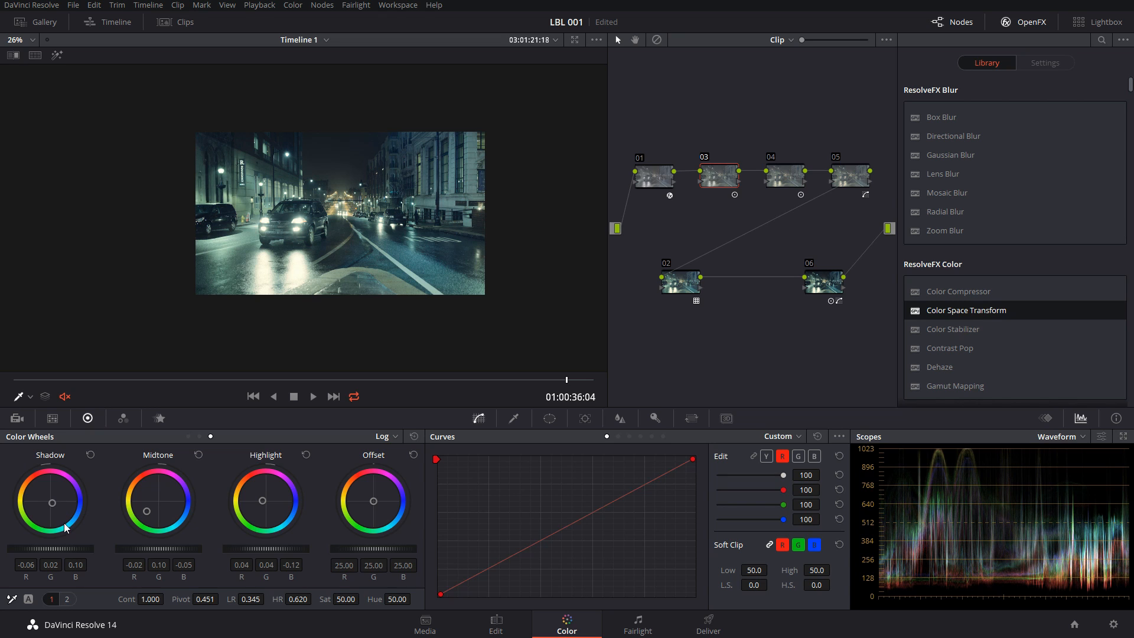
pyautogui.moveTo(70, 527)
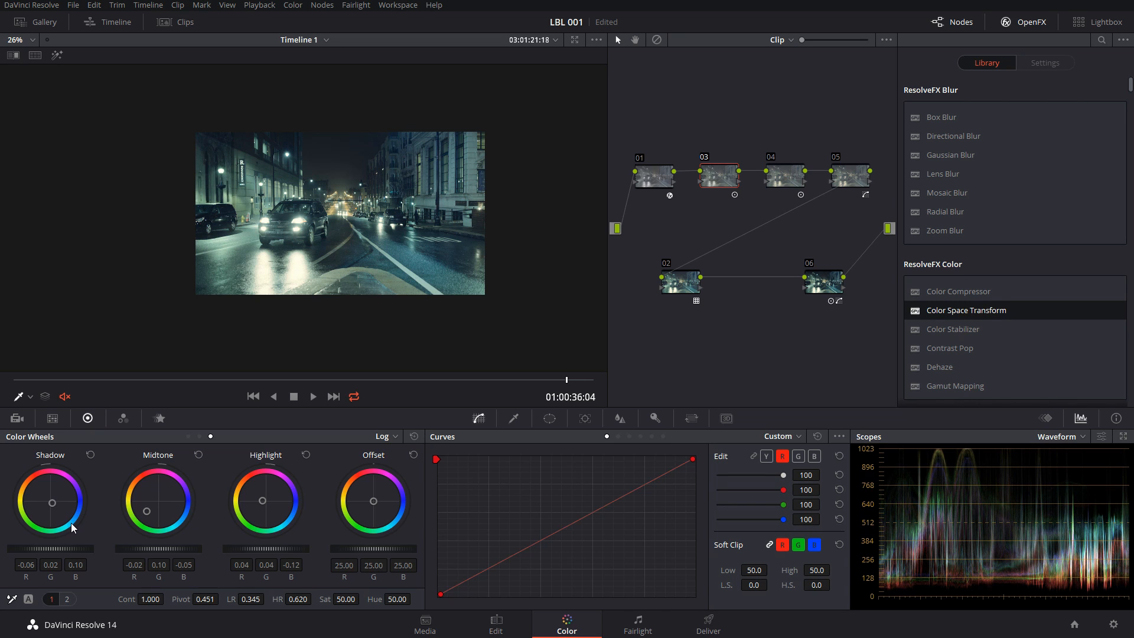
pyautogui.moveTo(264, 506)
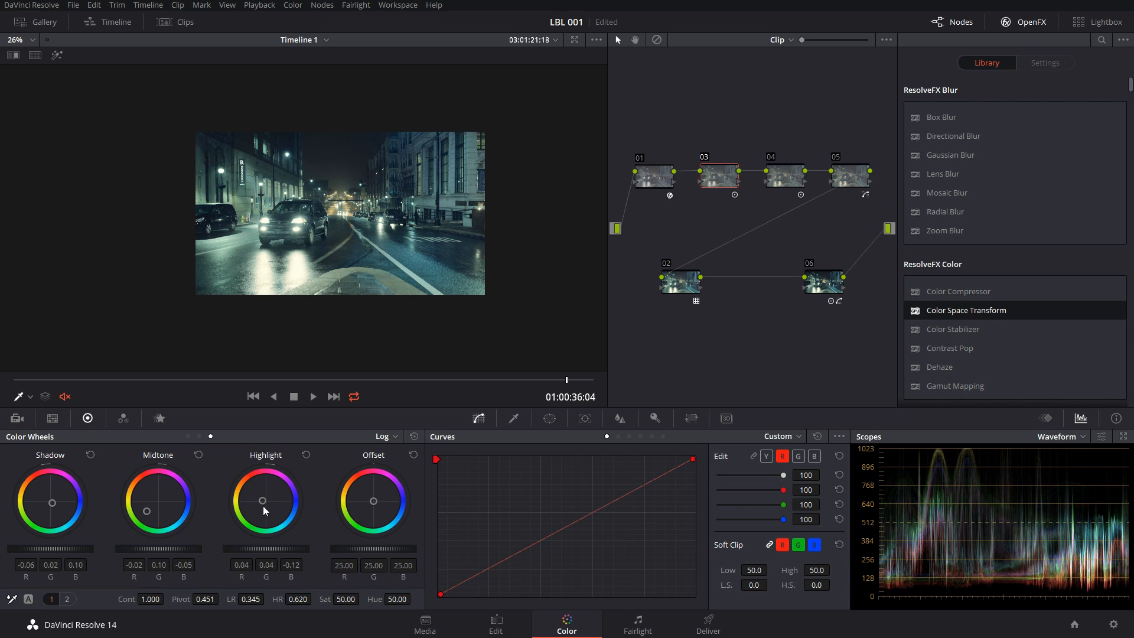
pyautogui.moveTo(258, 207)
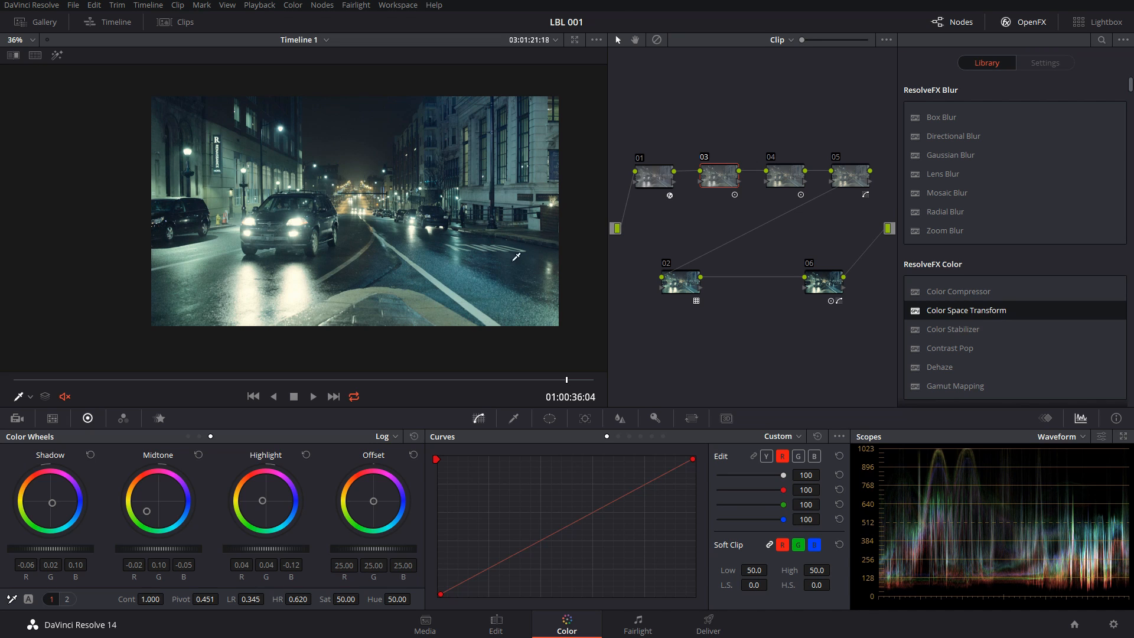
# Inspect nodes 04 and 05, bypassing node 05 and re-enabling it to compare.
pyautogui.click(783, 175)
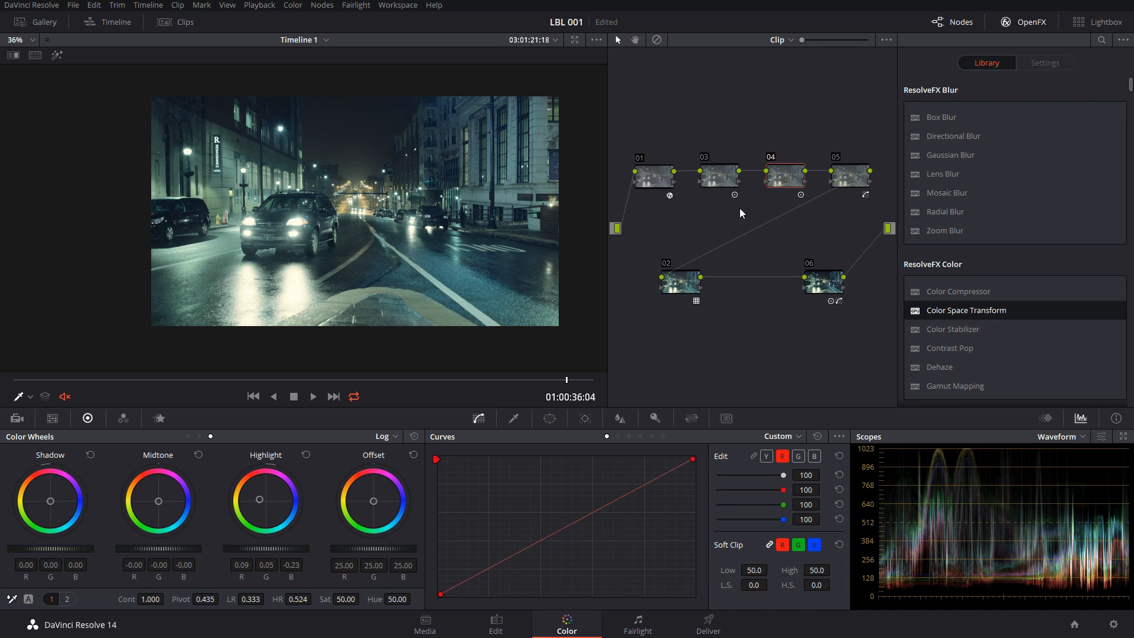
pyautogui.moveTo(254, 500)
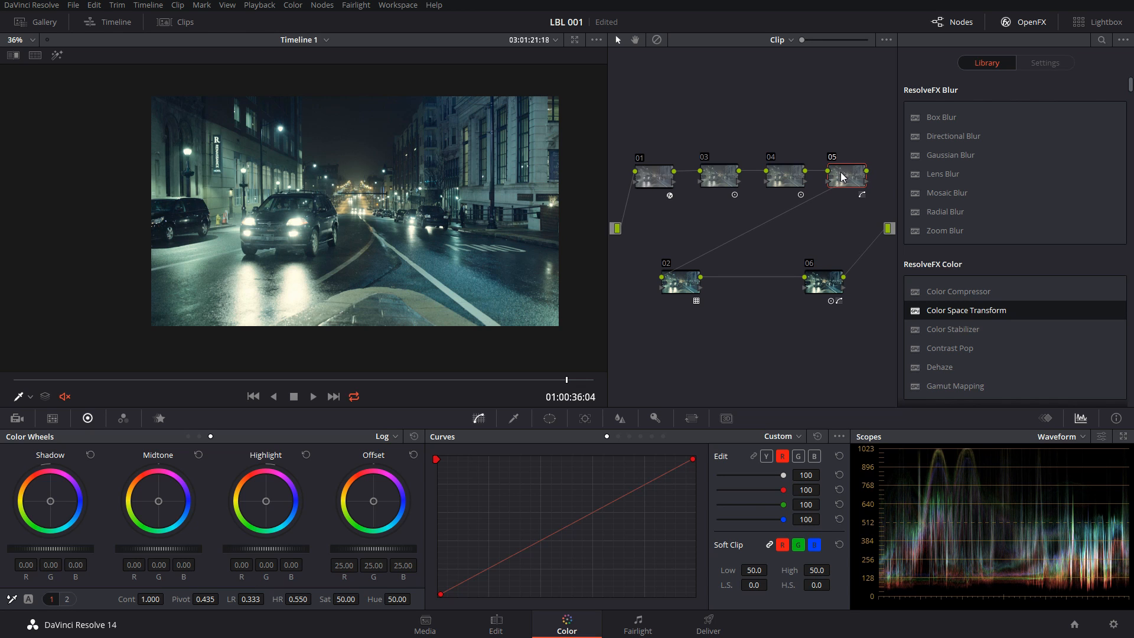
pyautogui.click(795, 436)
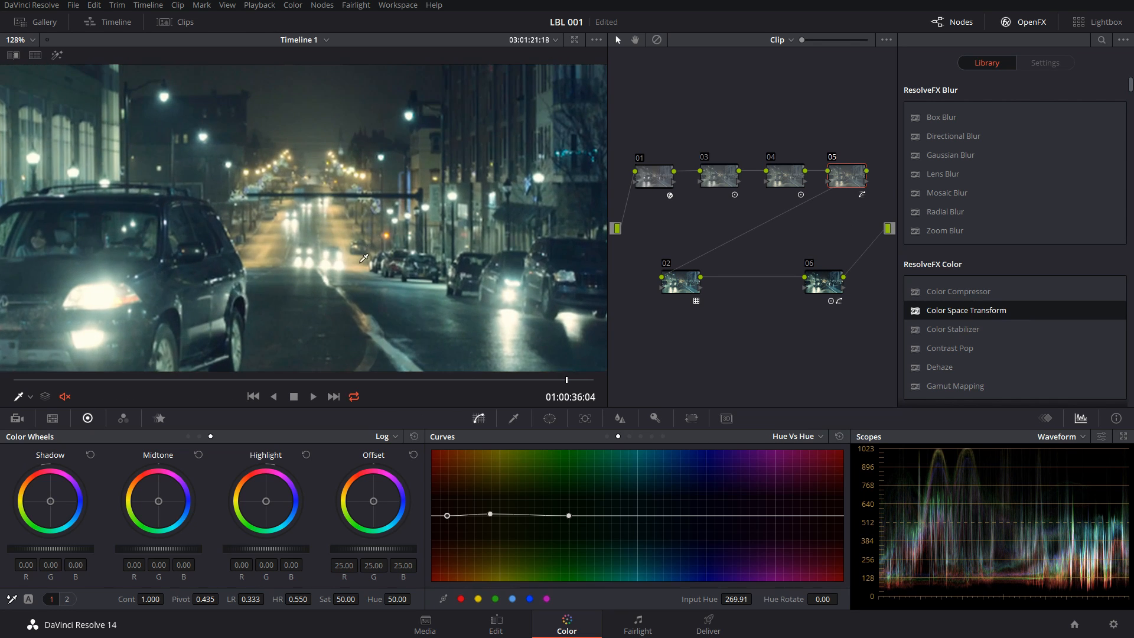
pyautogui.click(832, 176)
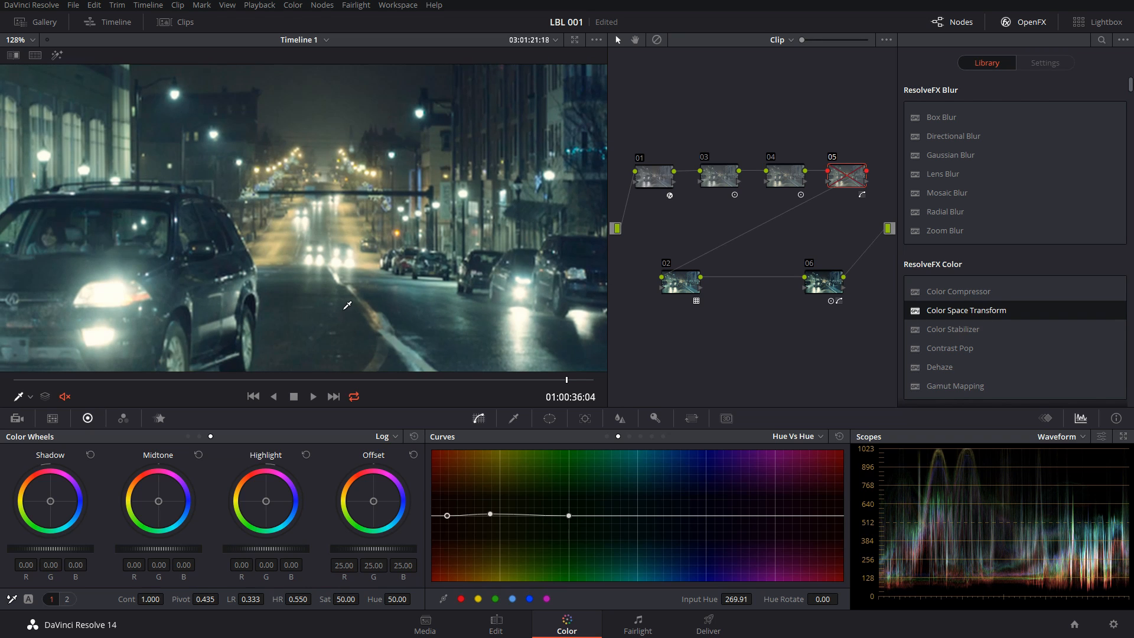
pyautogui.click(846, 175)
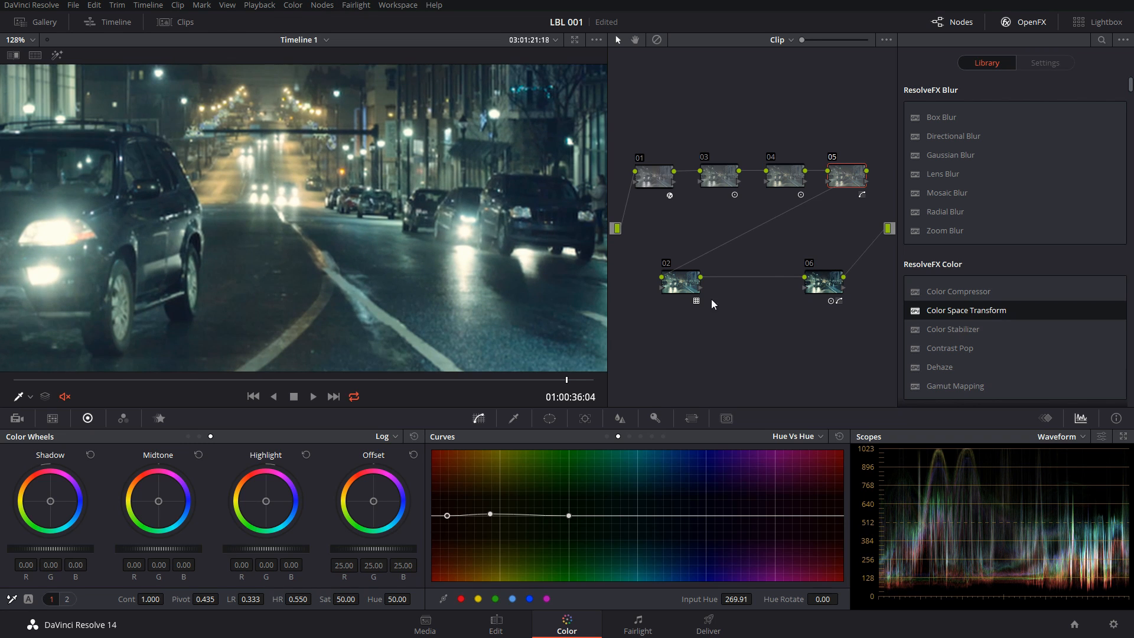
pyautogui.click(678, 279)
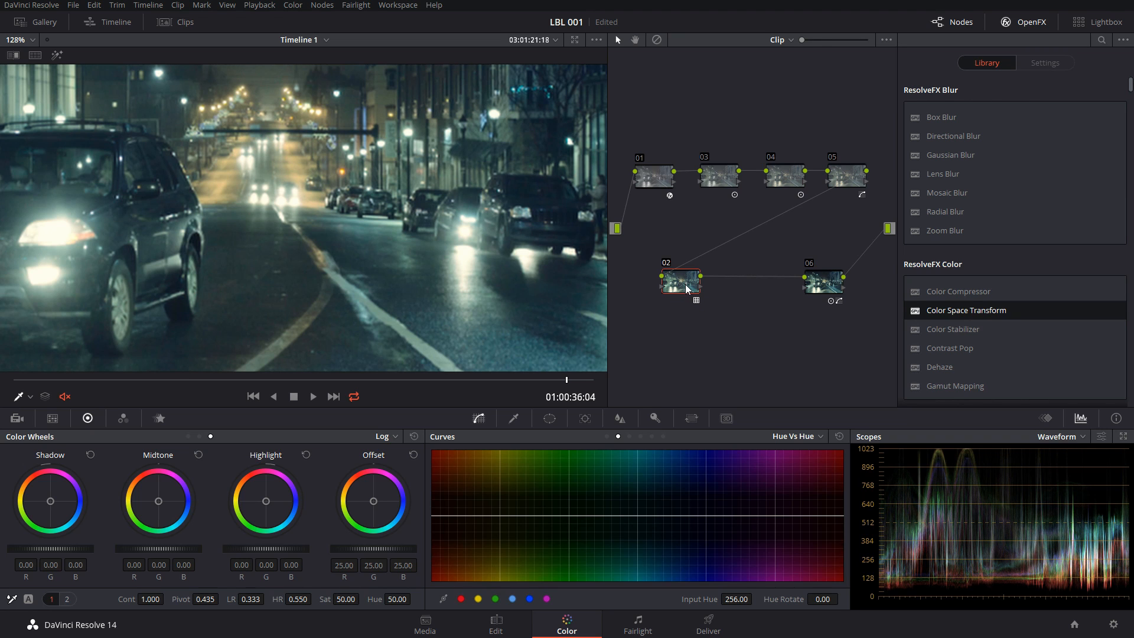
pyautogui.click(822, 280)
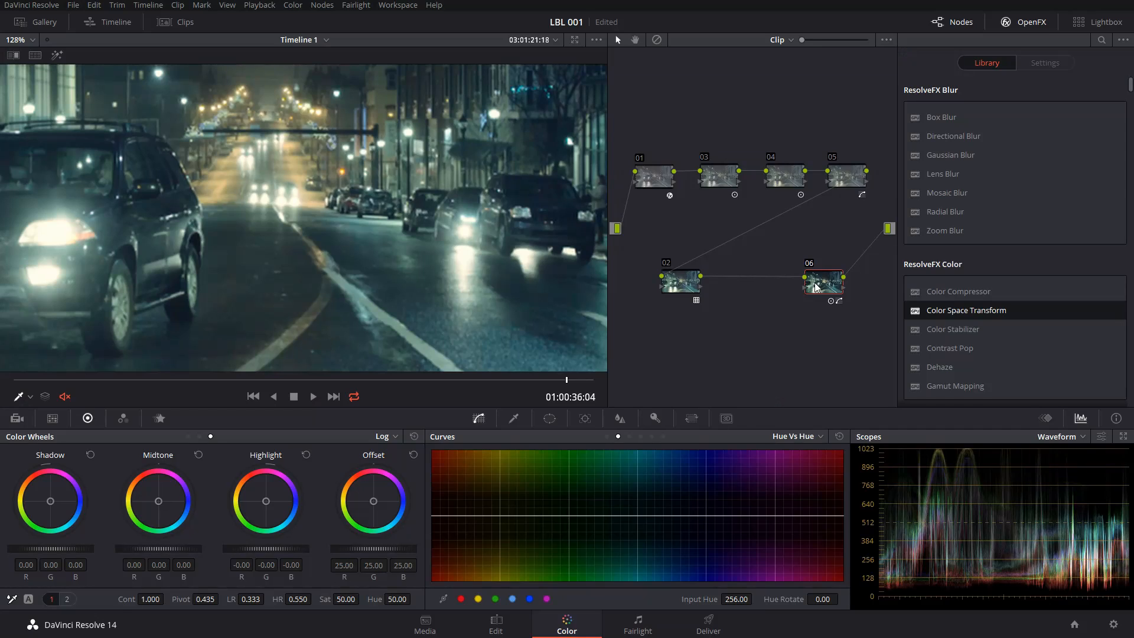
pyautogui.click(680, 280)
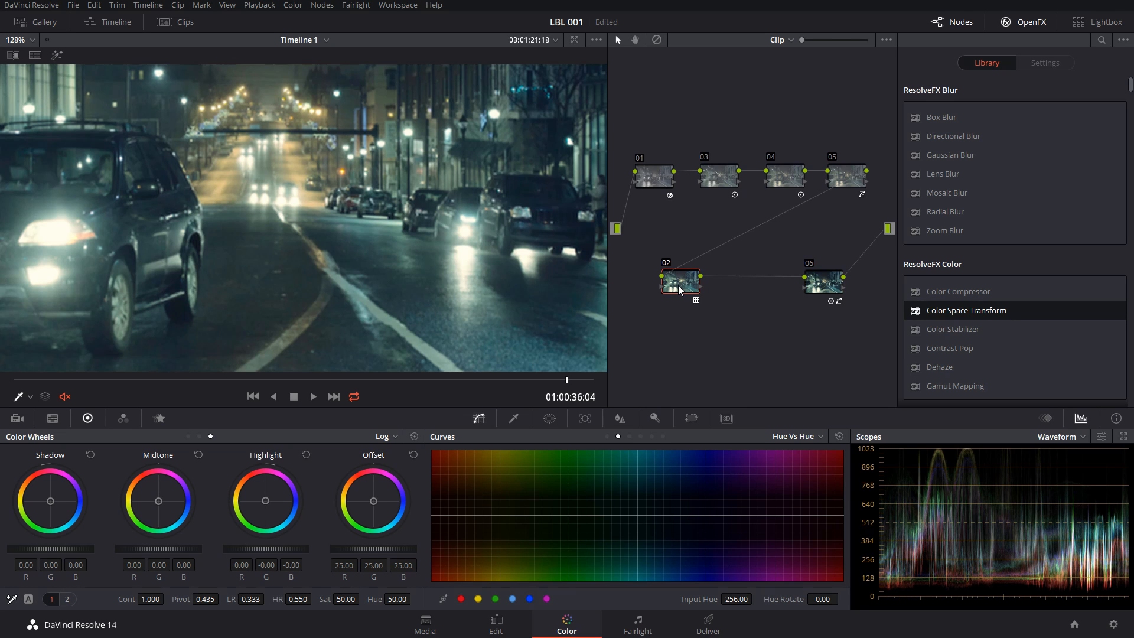